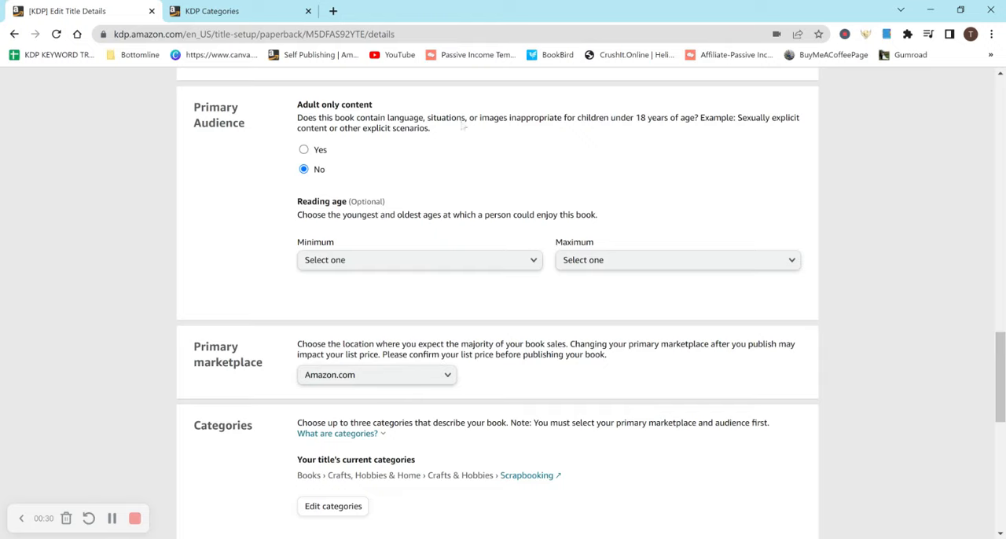
{"action": "mouse_move", "coordinate": [257, 137]}
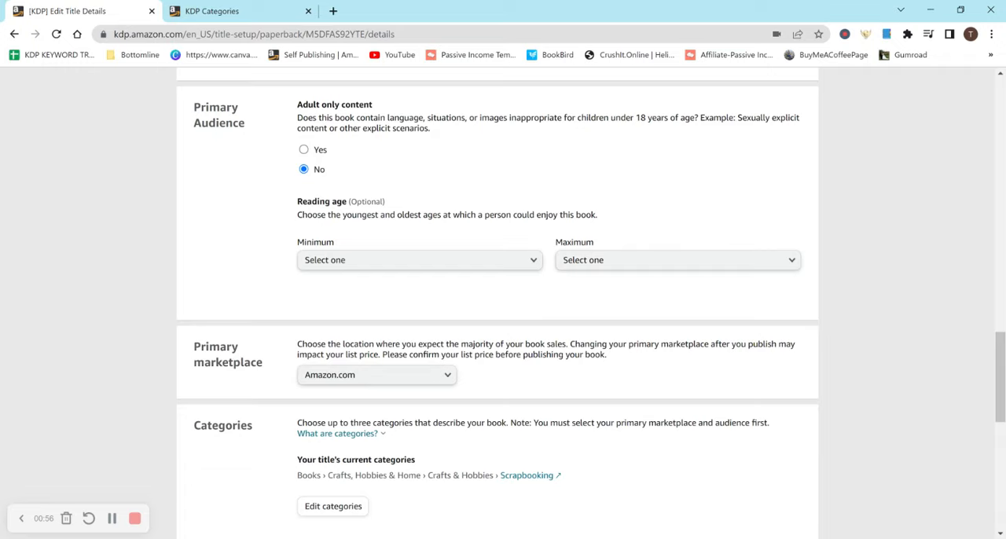
Peek at the reading-age choices, then read through the KDP Categories help page and return to the details page
{"action": "left_click", "coordinate": [418, 261]}
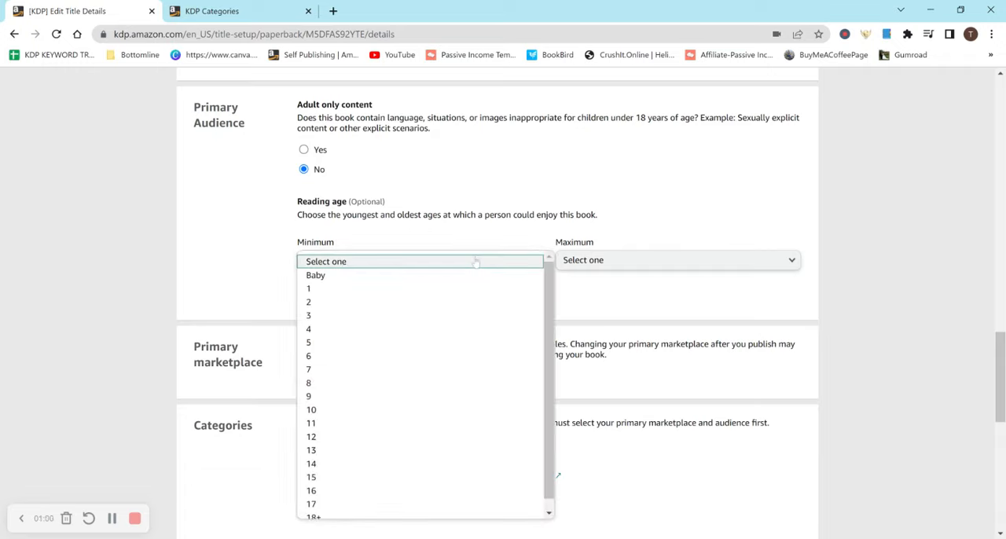
{"action": "mouse_move", "coordinate": [660, 238]}
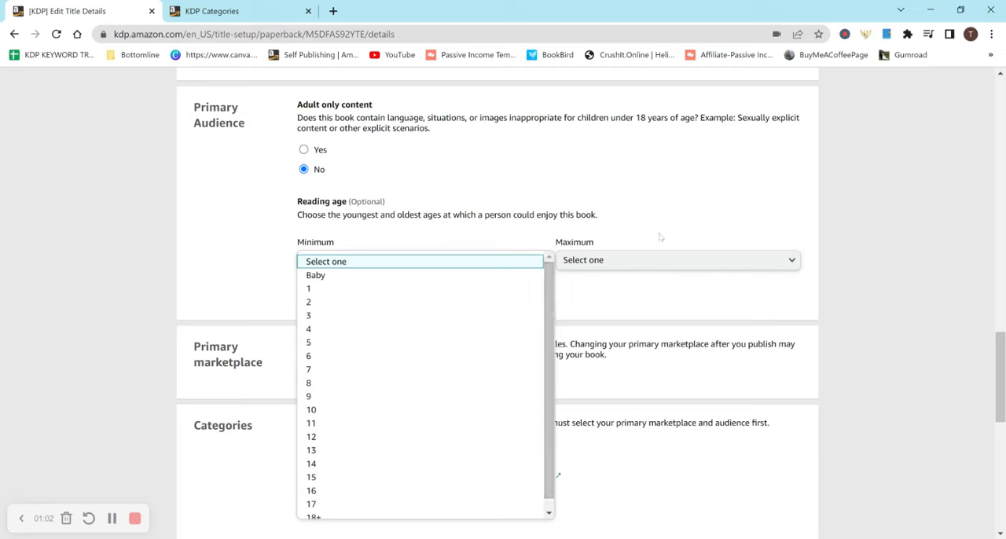
{"action": "left_click", "coordinate": [677, 259]}
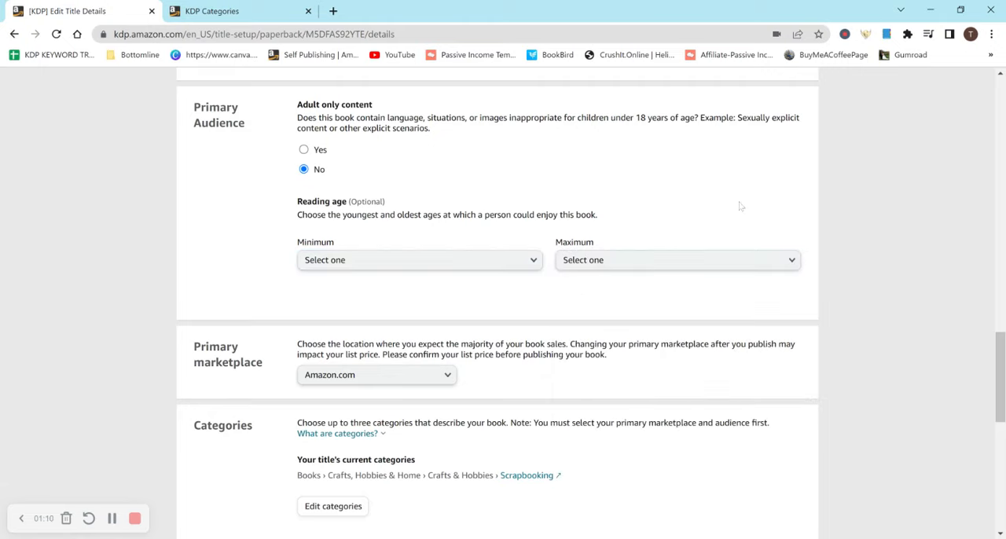
{"action": "left_click", "coordinate": [678, 261]}
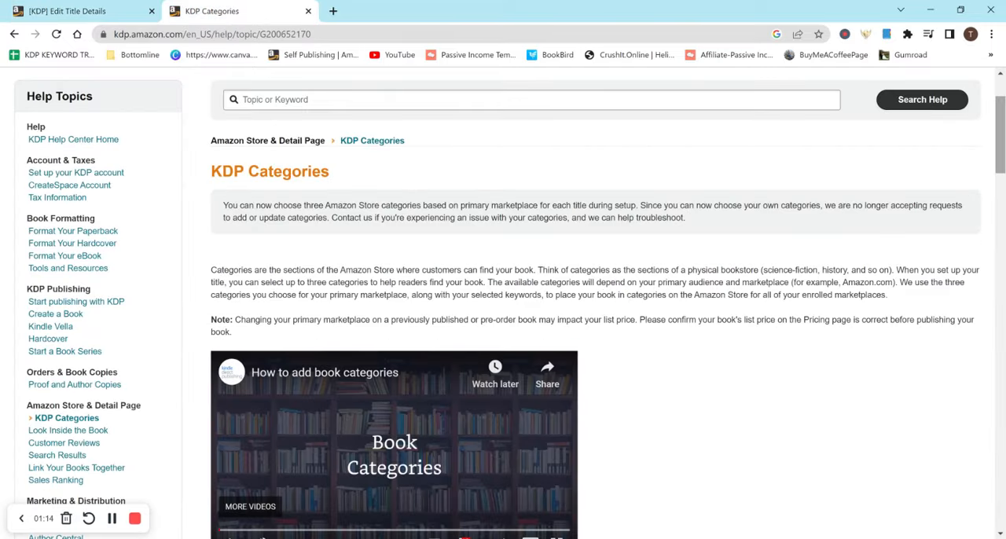
{"action": "scroll", "scroll_direction": "down", "scroll_amount": 3}
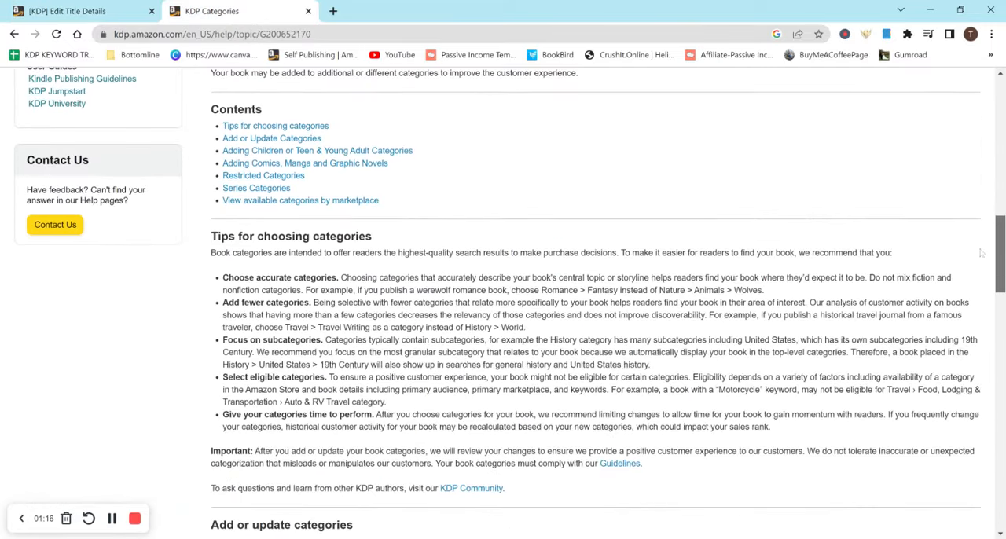
{"action": "scroll", "scroll_direction": "down", "scroll_amount": 3}
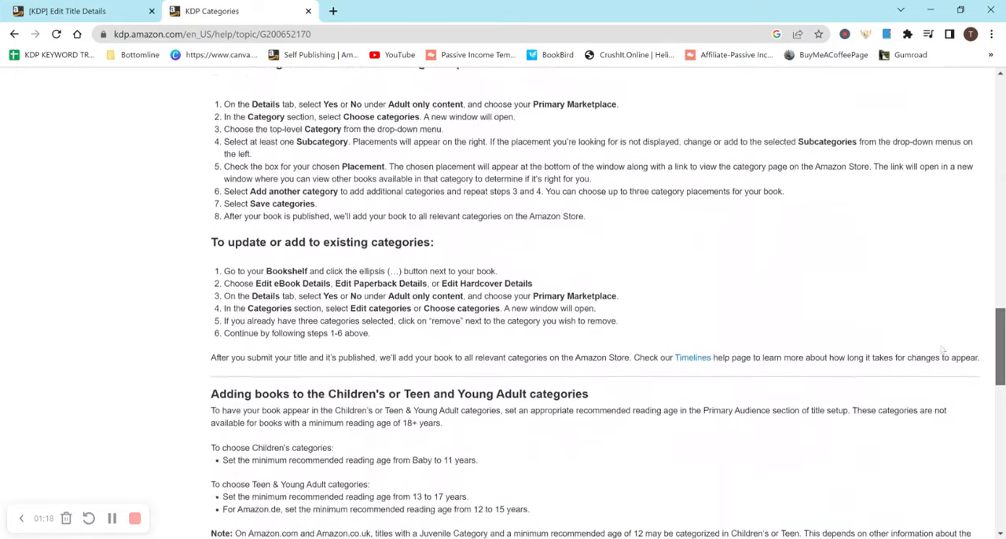
{"action": "scroll", "scroll_direction": "down", "scroll_amount": 3}
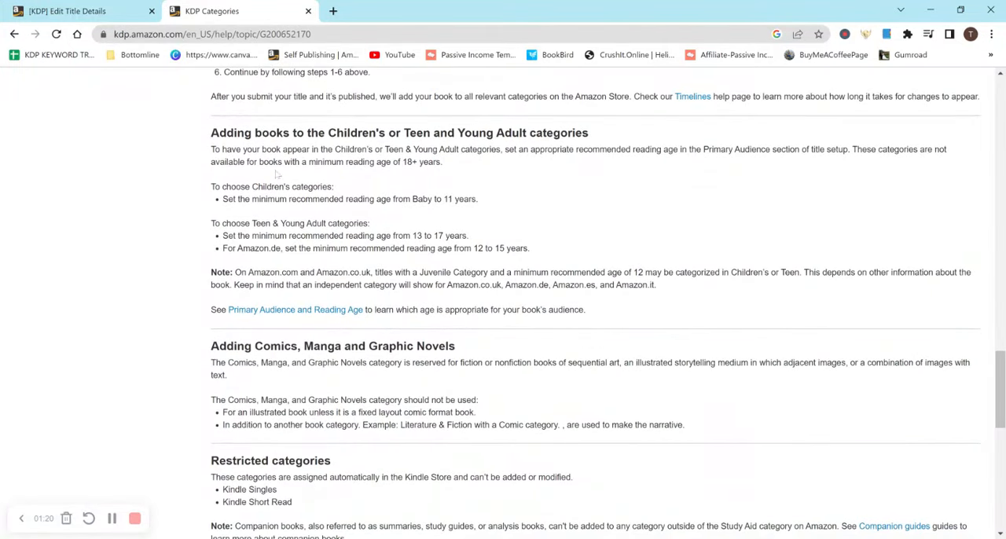
{"action": "left_click_drag", "start_coordinate": [211, 132], "coordinate": [493, 132]}
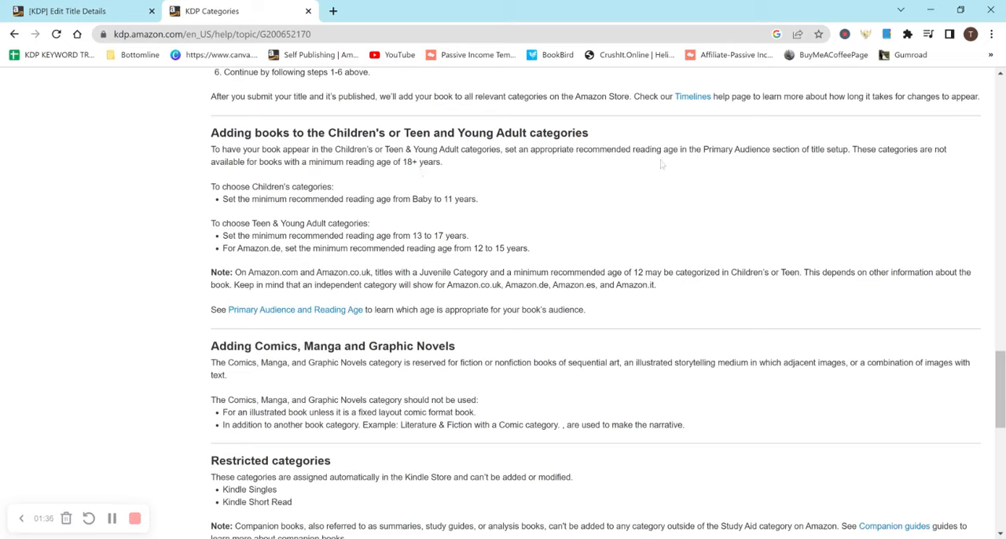
{"action": "mouse_move", "coordinate": [775, 163]}
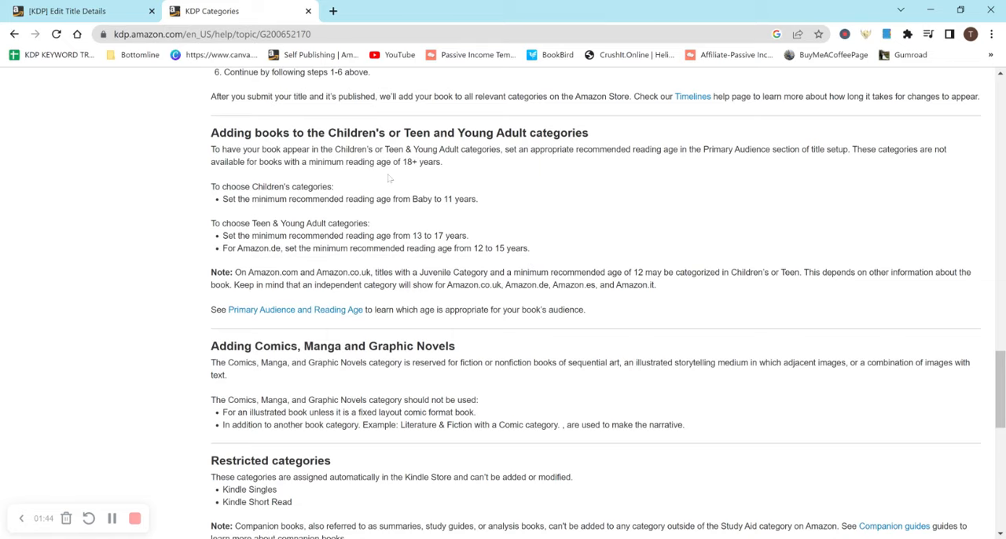
{"action": "mouse_move", "coordinate": [261, 258]}
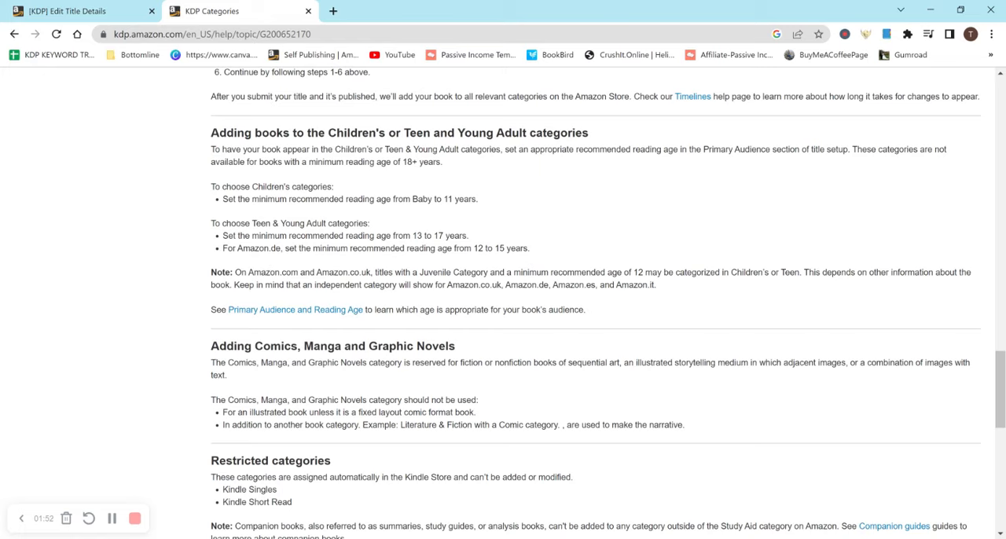
{"action": "scroll", "scroll_direction": "down", "scroll_amount": 3}
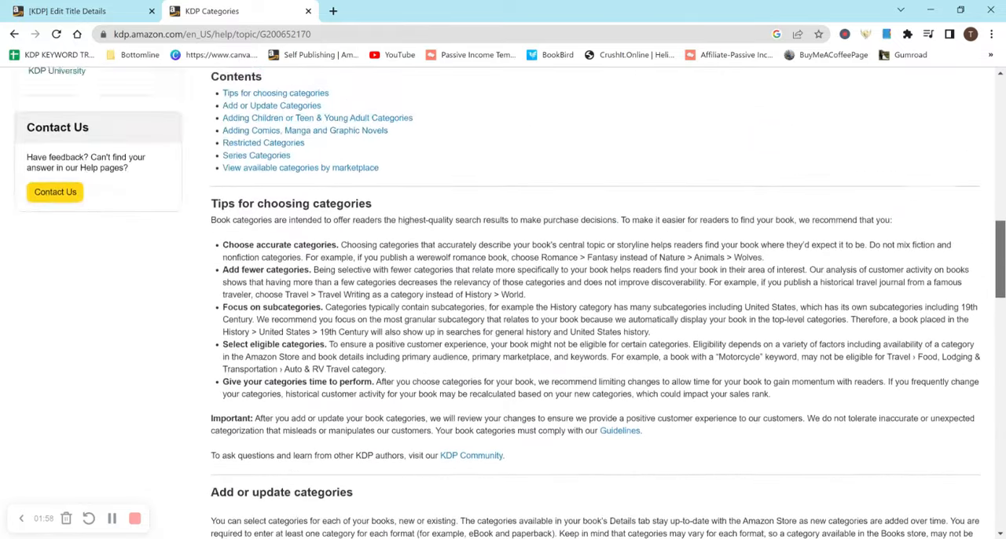
{"action": "scroll", "scroll_direction": "down", "scroll_amount": 3}
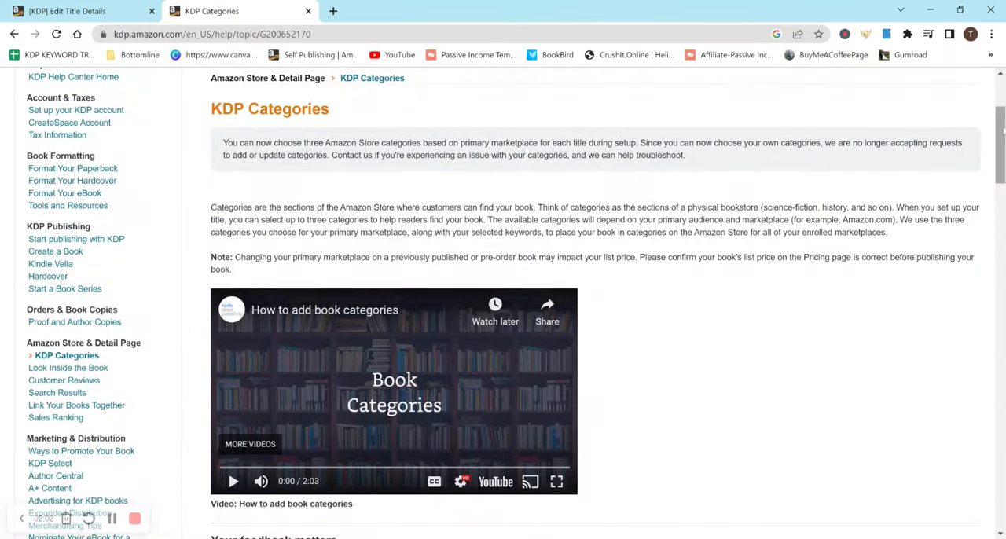
{"action": "left_click", "coordinate": [71, 11]}
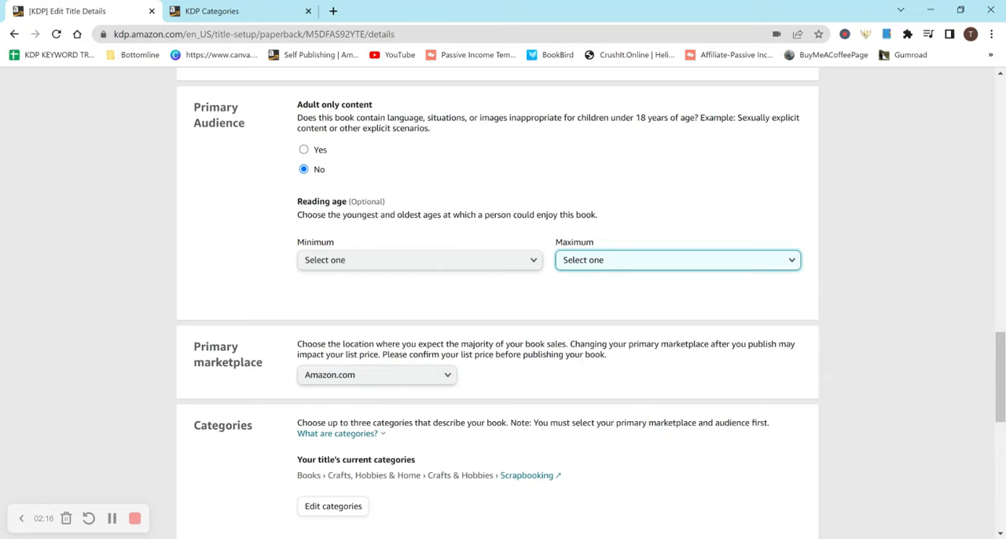
Keep Amazon.com as the marketplace and scroll down the details page to the Categories section
{"action": "left_click", "coordinate": [376, 376]}
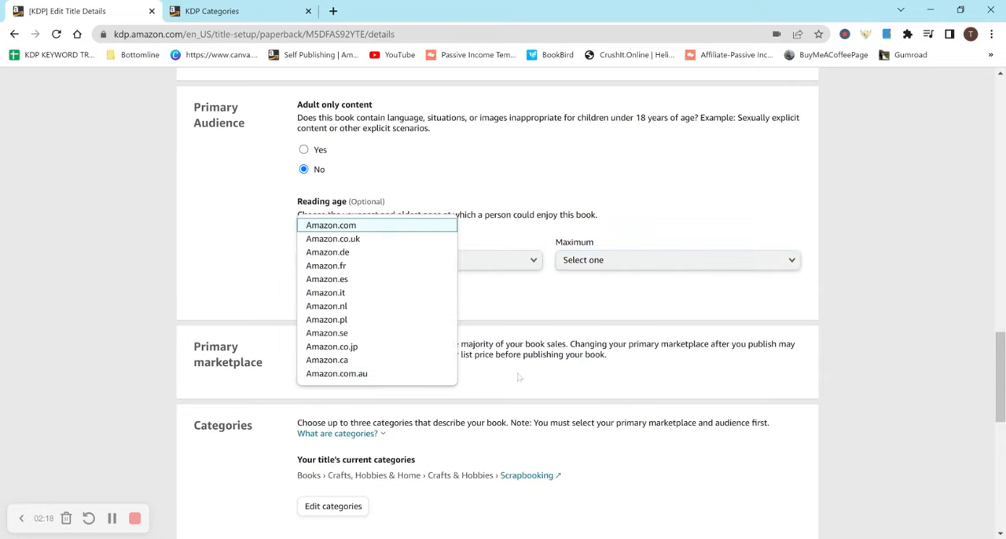
{"action": "left_click", "coordinate": [330, 224]}
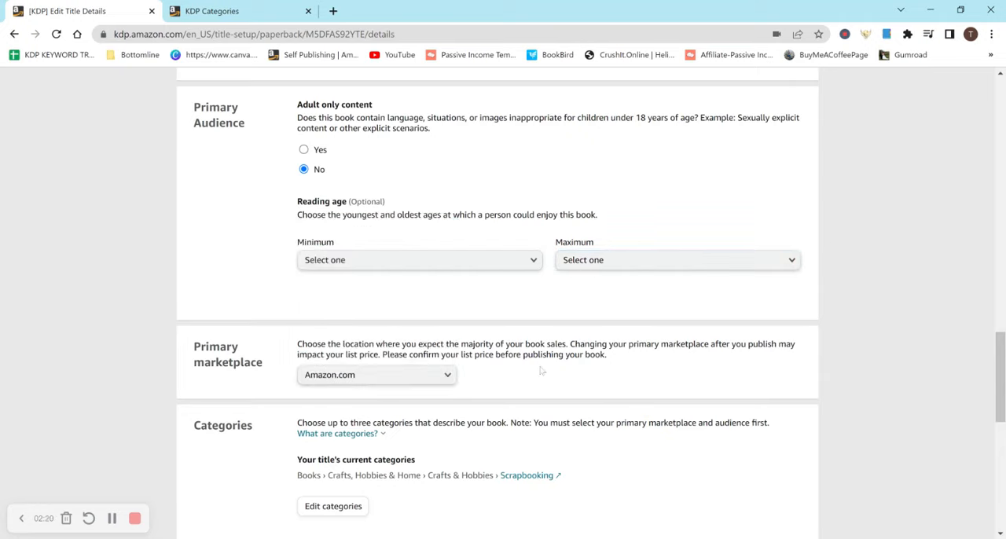
{"action": "left_click", "coordinate": [376, 375]}
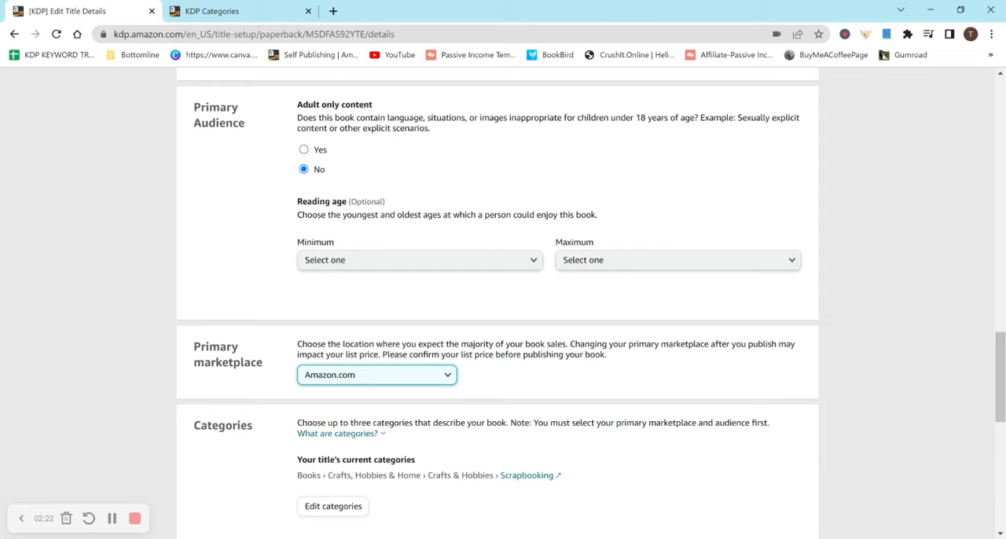
{"action": "scroll", "scroll_direction": "down", "scroll_amount": 3}
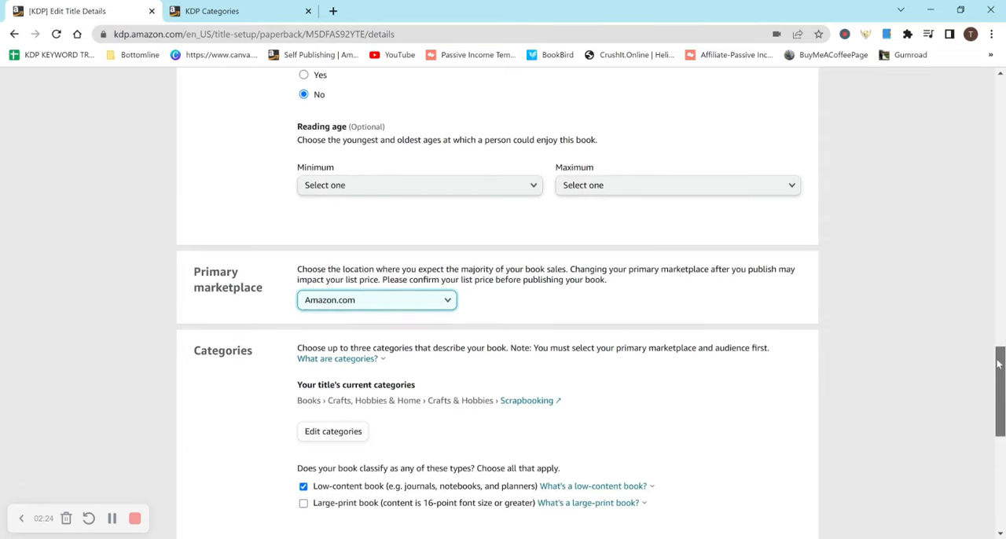
{"action": "scroll", "scroll_direction": "down", "scroll_amount": 3}
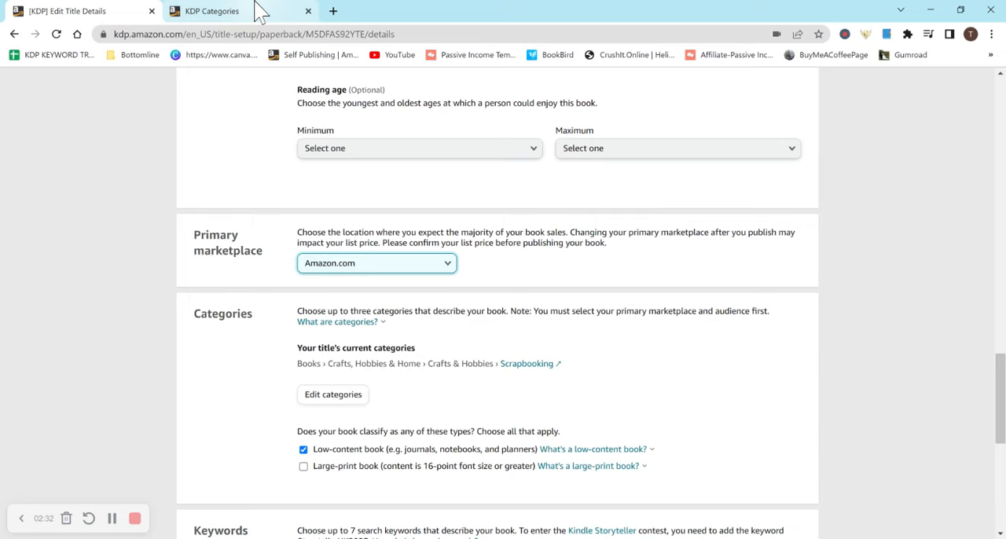
Reread the help line about choosing up to three categories, then return to the details page
{"action": "left_click", "coordinate": [212, 11]}
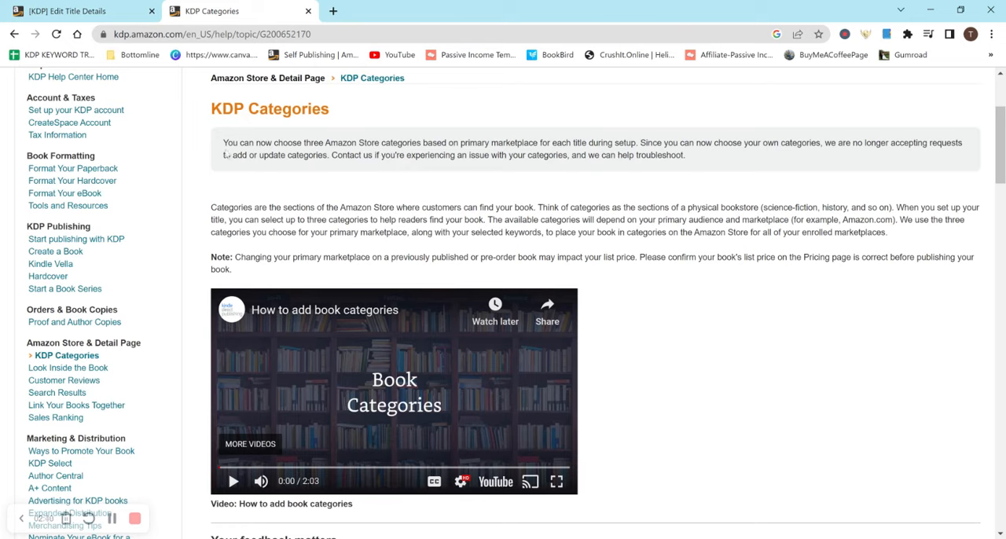
{"action": "left_click_drag", "start_coordinate": [223, 143], "coordinate": [380, 143]}
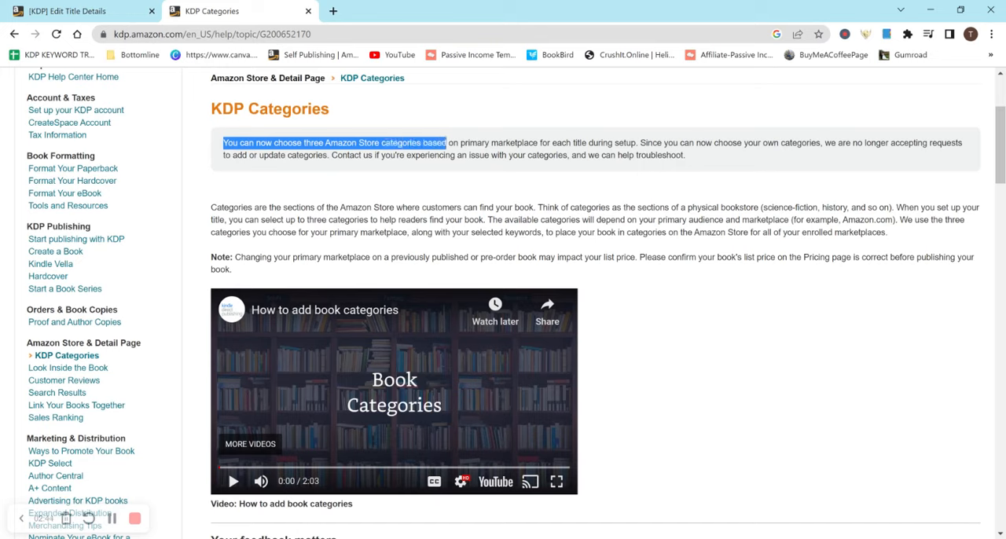
{"action": "left_click_drag", "start_coordinate": [447, 143], "coordinate": [575, 144]}
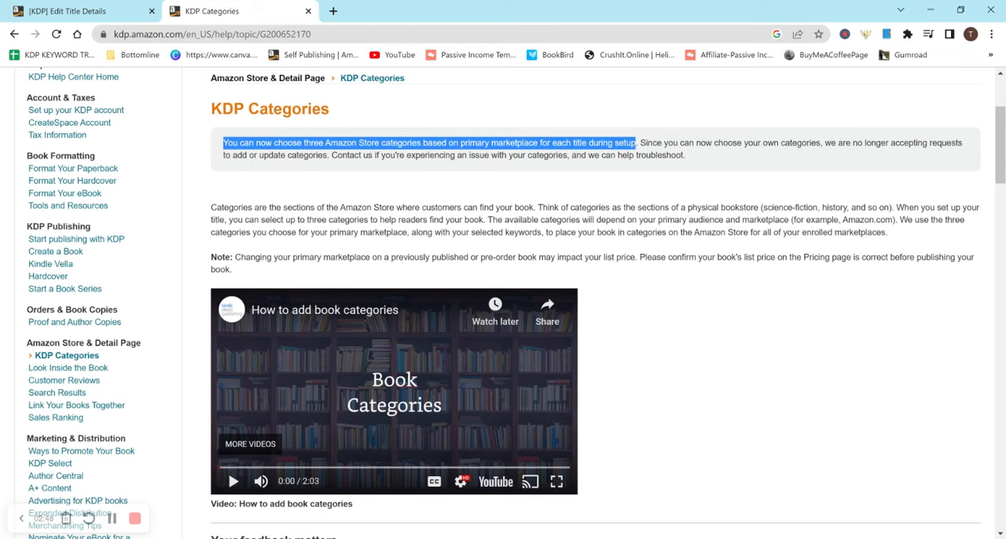
{"action": "left_click_drag", "start_coordinate": [640, 143], "coordinate": [824, 143]}
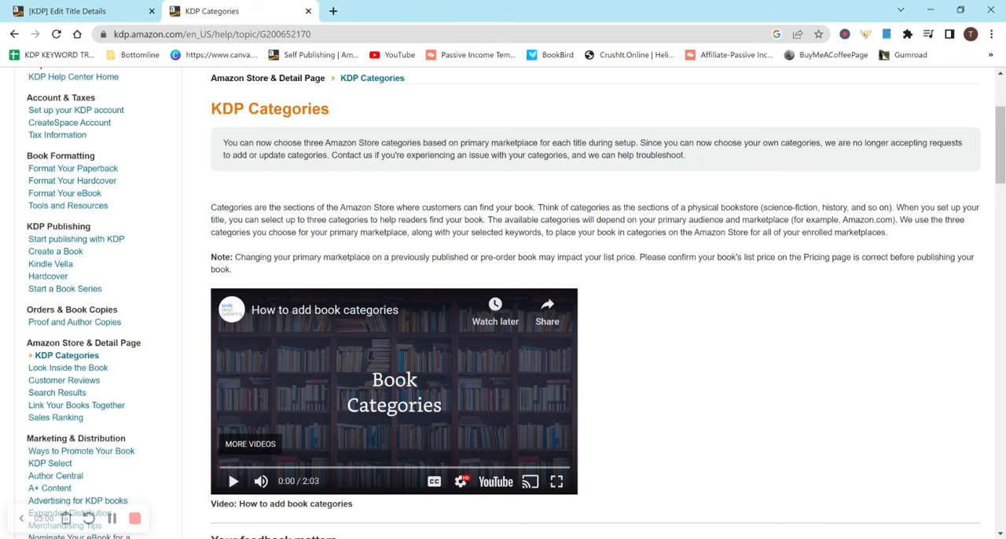
{"action": "left_click", "coordinate": [71, 12]}
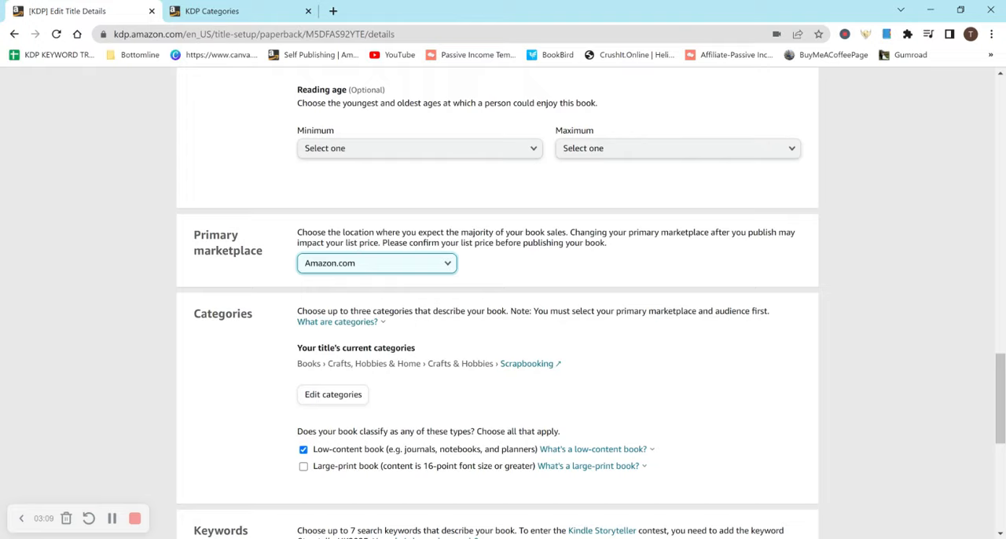
{"action": "mouse_move", "coordinate": [525, 382]}
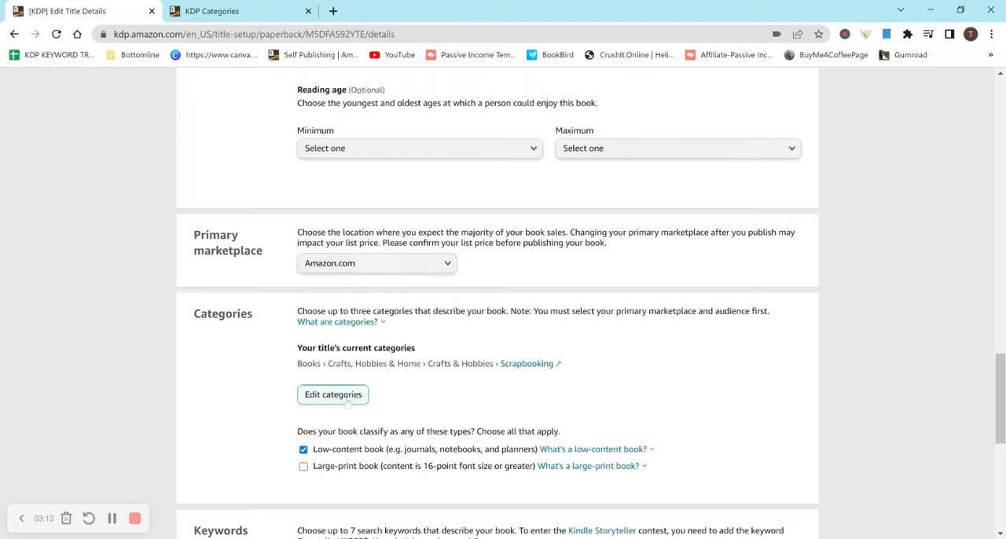
Edit the categories and choose Crafts, Hobbies & Home as the first top-level category
{"action": "left_click", "coordinate": [333, 395]}
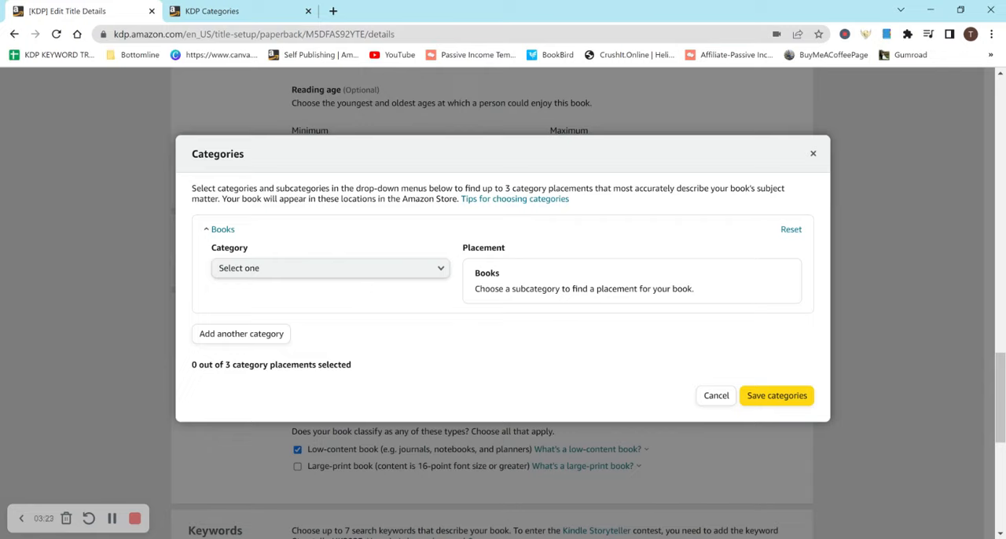
{"action": "mouse_move", "coordinate": [299, 349]}
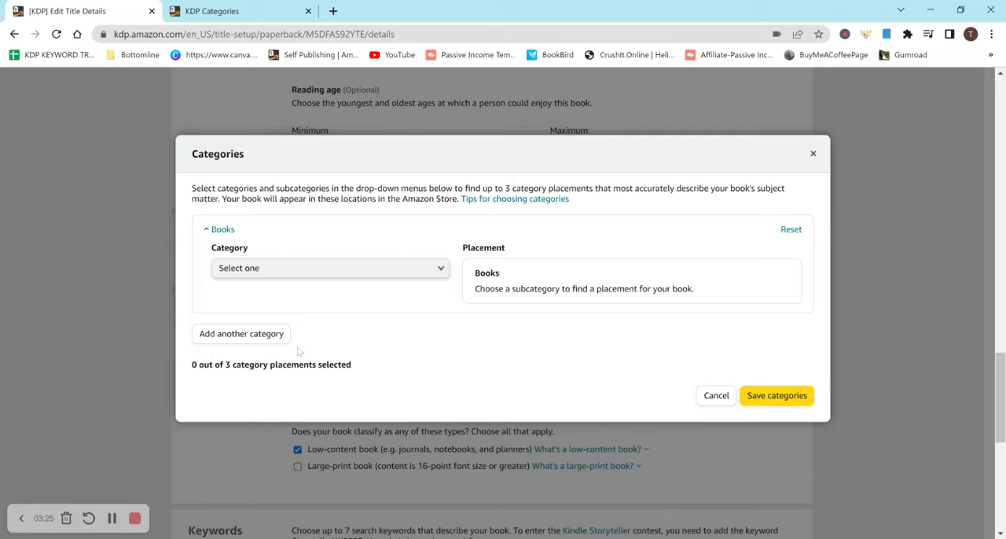
{"action": "left_click", "coordinate": [330, 267]}
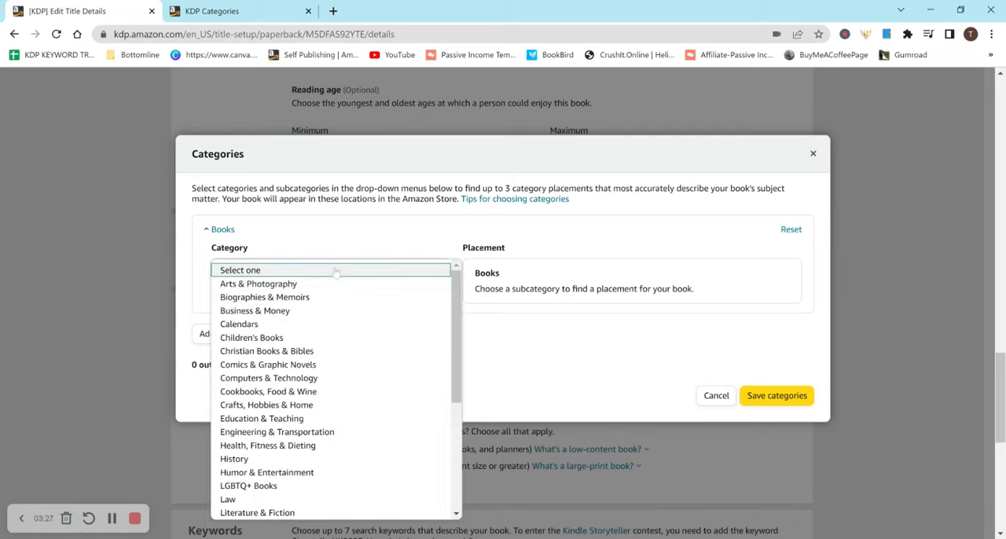
{"action": "mouse_move", "coordinate": [369, 368]}
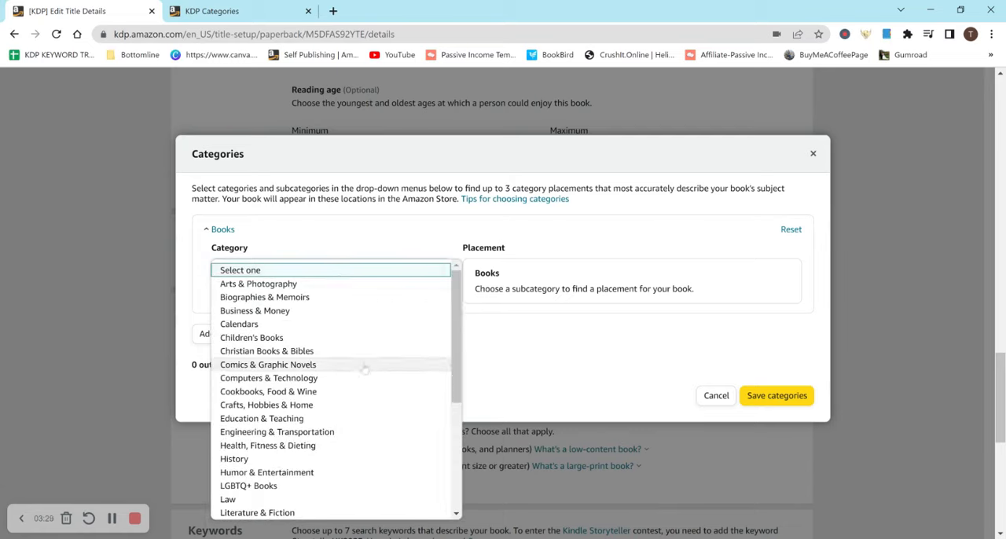
{"action": "left_click", "coordinate": [266, 405]}
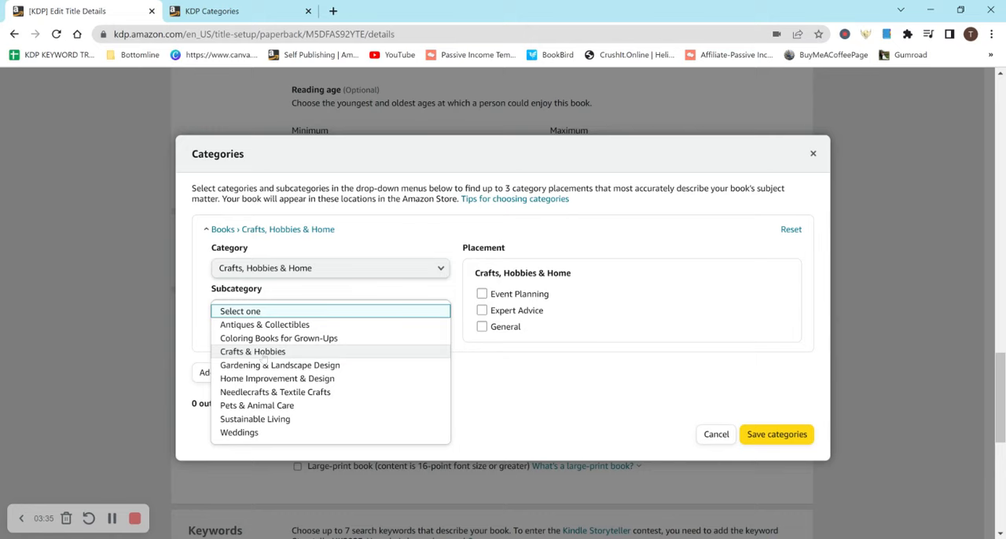
Choose the Crafts & Hobbies subcategory and tick Scrapbooking as the first placement
{"action": "left_click", "coordinate": [252, 353]}
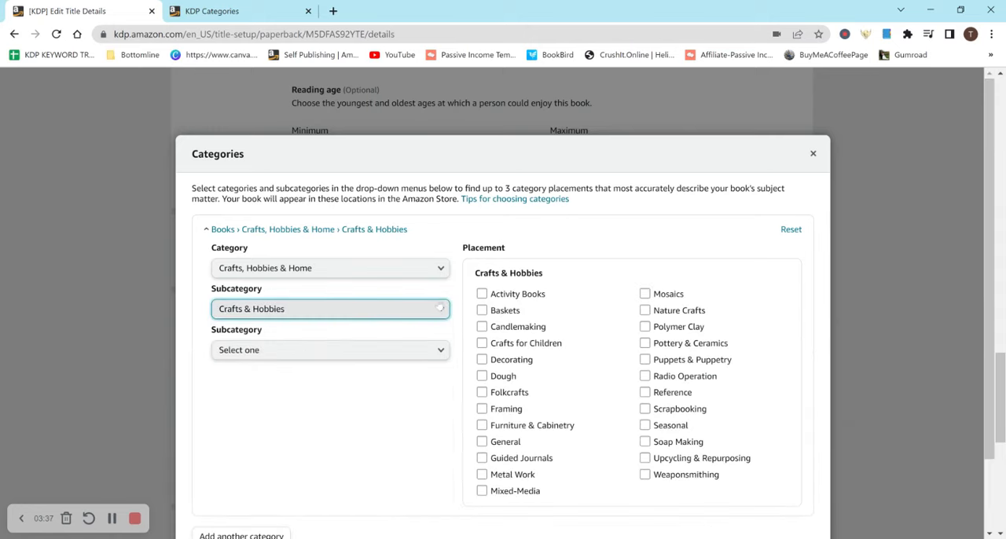
{"action": "left_click", "coordinate": [645, 475]}
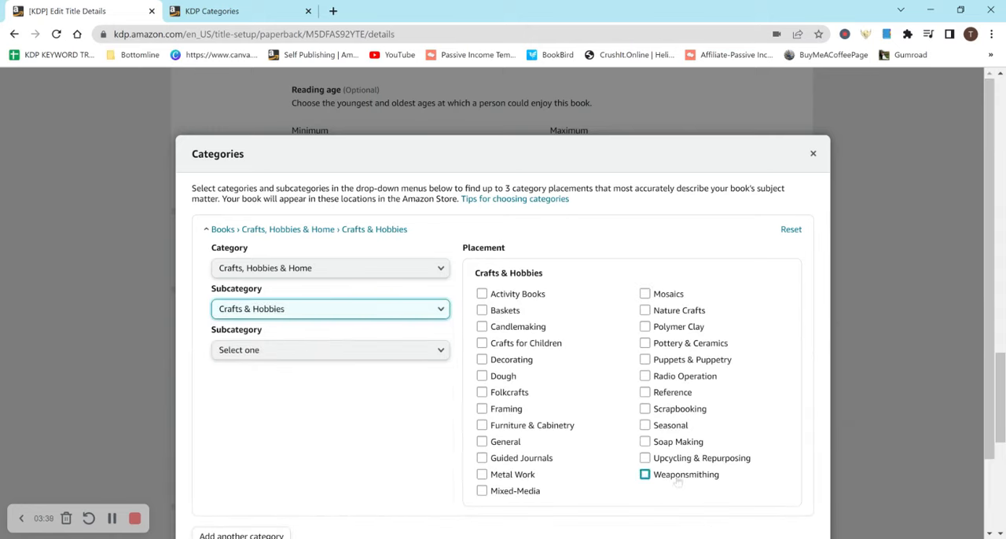
{"action": "left_click", "coordinate": [330, 351]}
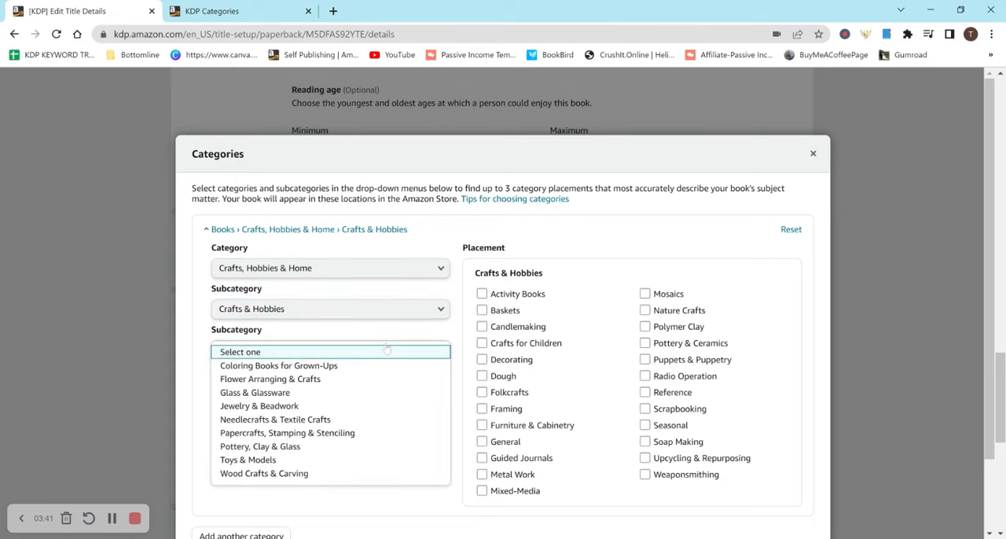
{"action": "left_click", "coordinate": [259, 447]}
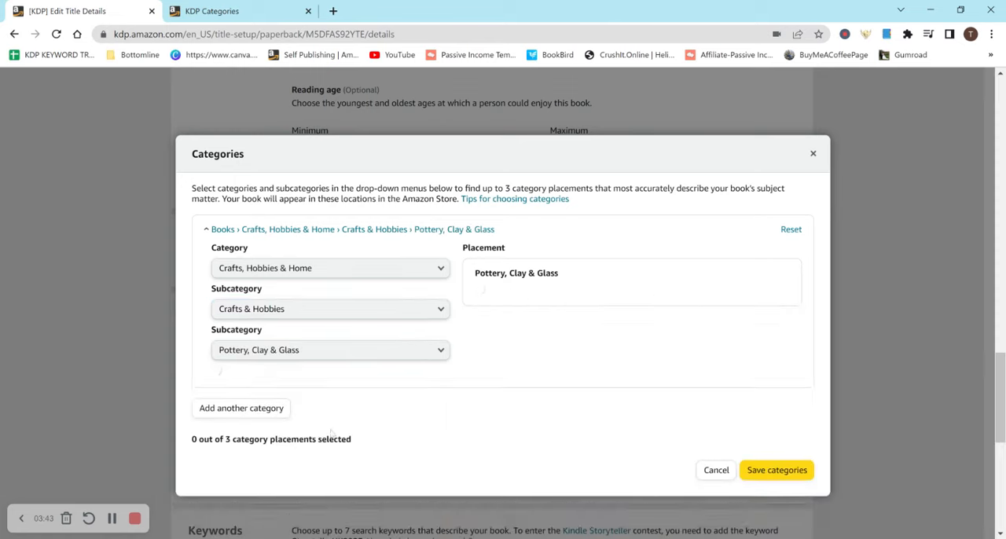
{"action": "left_click", "coordinate": [331, 349]}
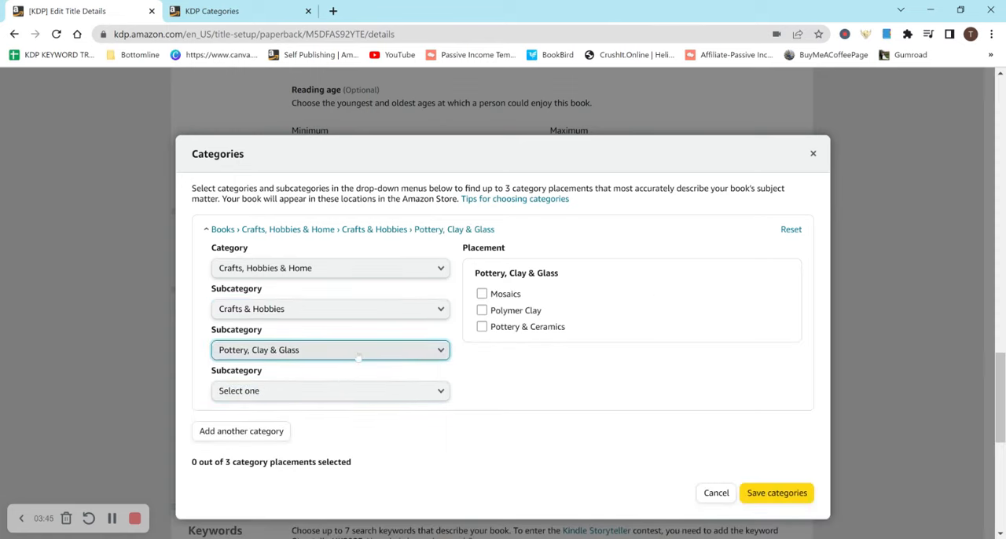
{"action": "left_click", "coordinate": [331, 349]}
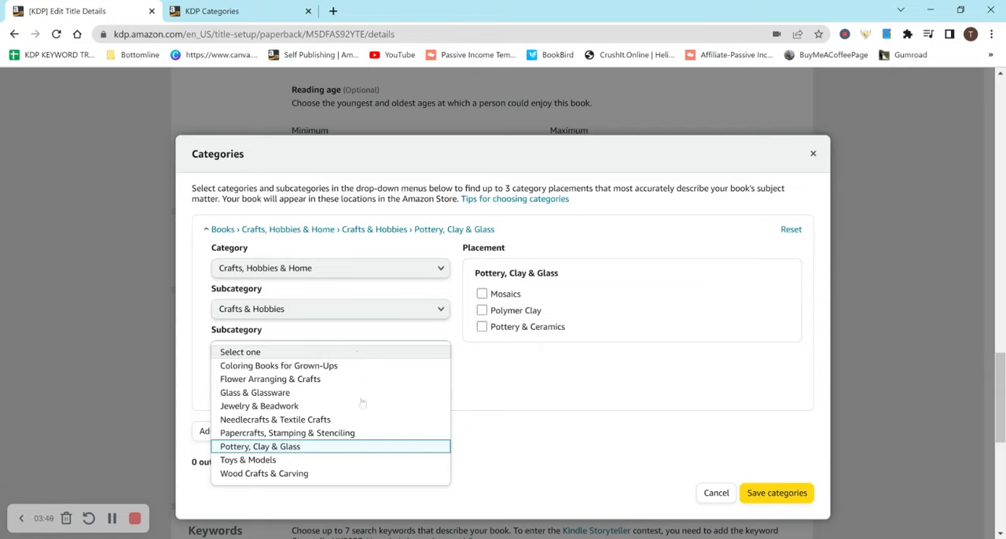
{"action": "mouse_move", "coordinate": [340, 371]}
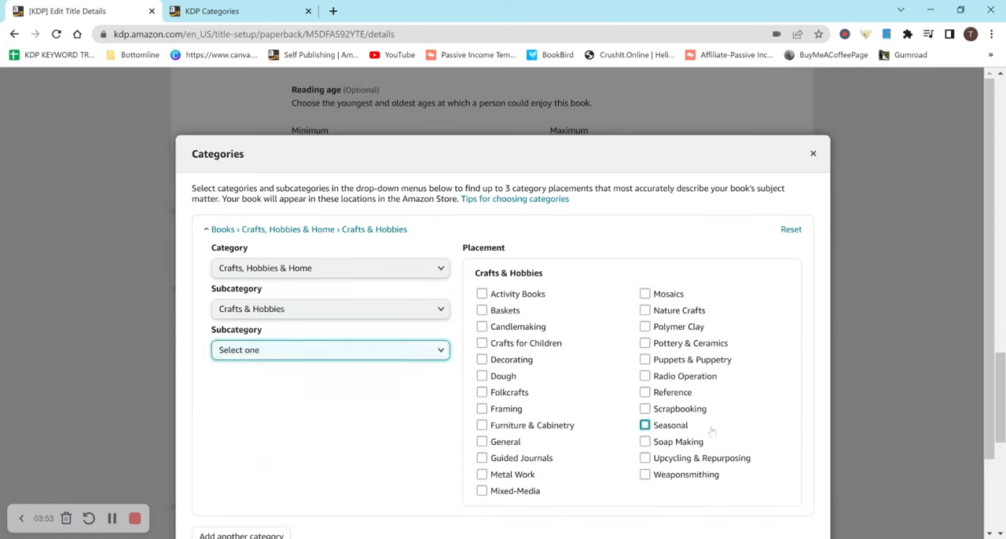
{"action": "left_click", "coordinate": [645, 409]}
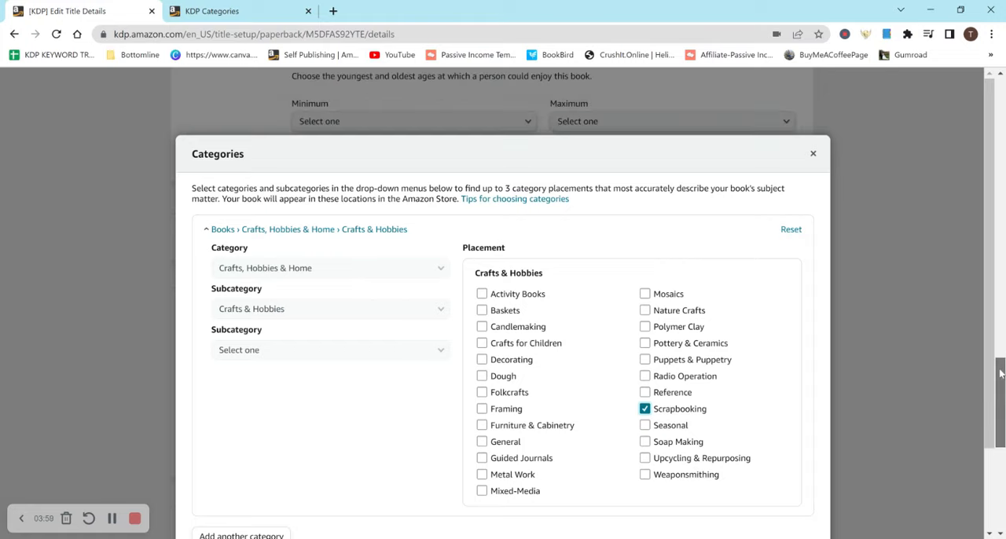
{"action": "scroll", "scroll_direction": "down", "scroll_amount": 3}
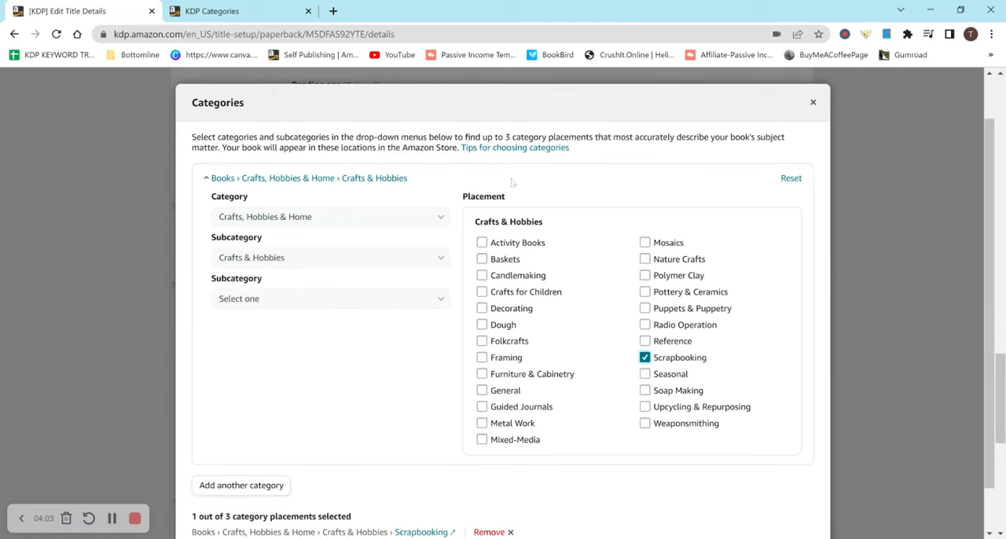
{"action": "mouse_move", "coordinate": [394, 241]}
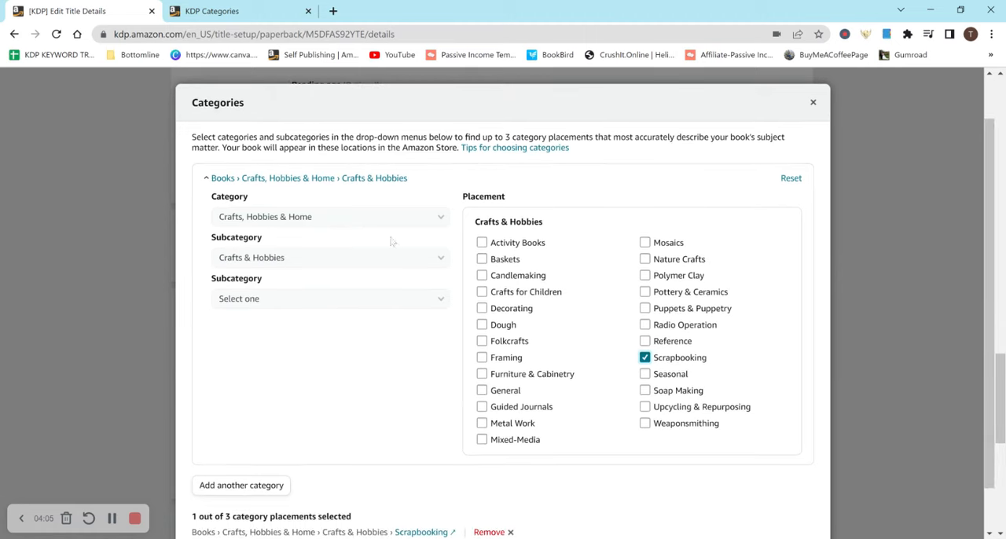
{"action": "mouse_move", "coordinate": [254, 504]}
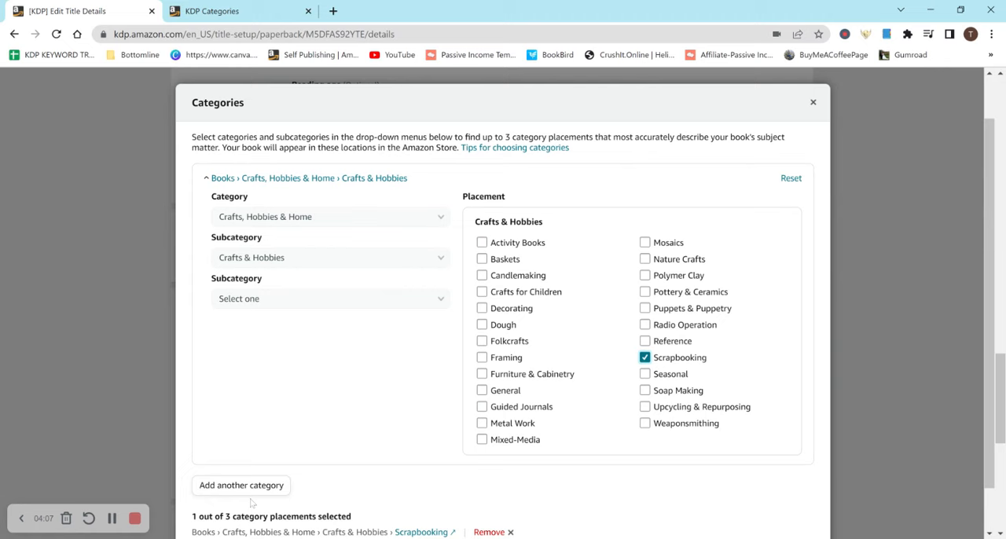
Add a second category row and browse its list of top-level categories
{"action": "left_click", "coordinate": [241, 484]}
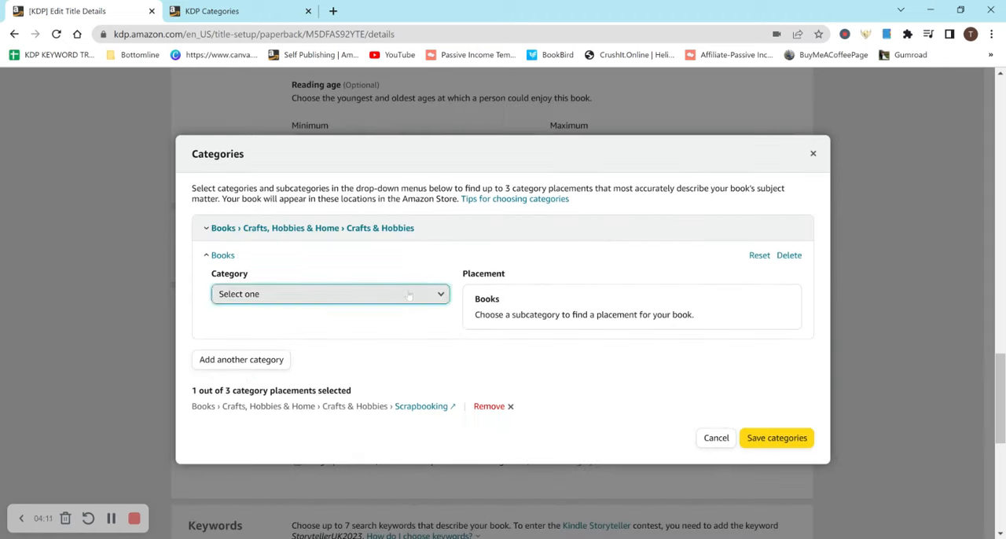
{"action": "left_click", "coordinate": [330, 295]}
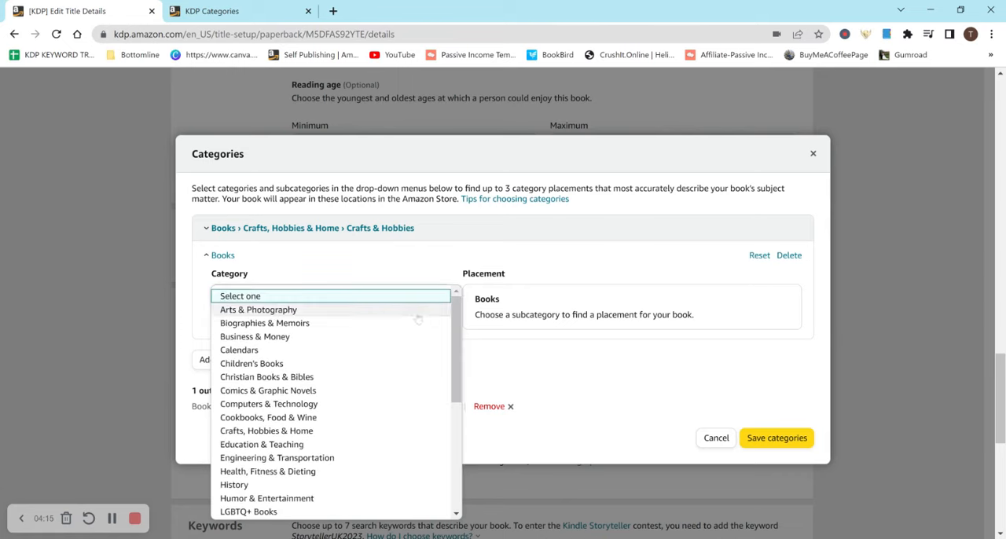
{"action": "mouse_move", "coordinate": [419, 315]}
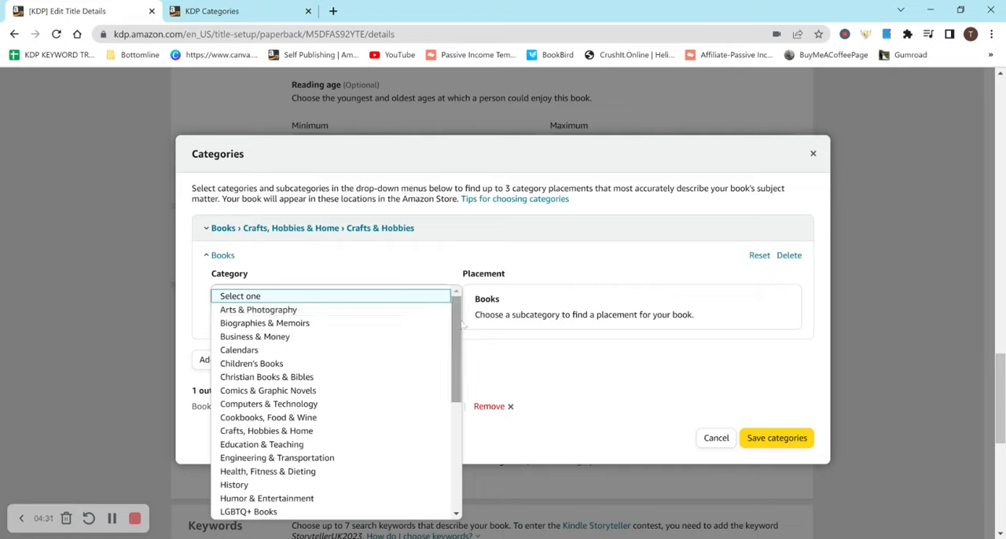
{"action": "scroll", "scroll_direction": "down", "scroll_amount": 3}
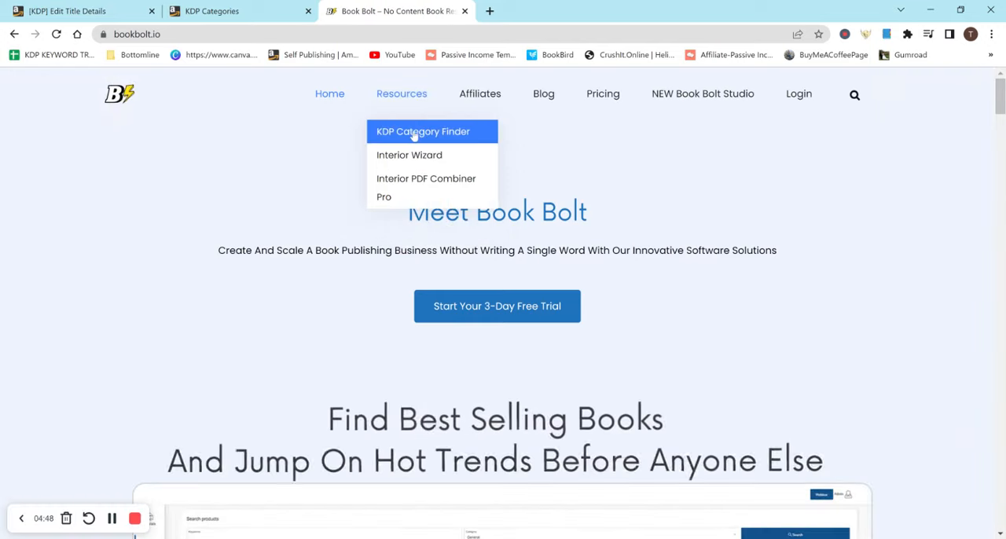
Search Book Bolt's KDP Category Finder for 'food' and scan the matching categories
{"action": "left_click", "coordinate": [432, 132]}
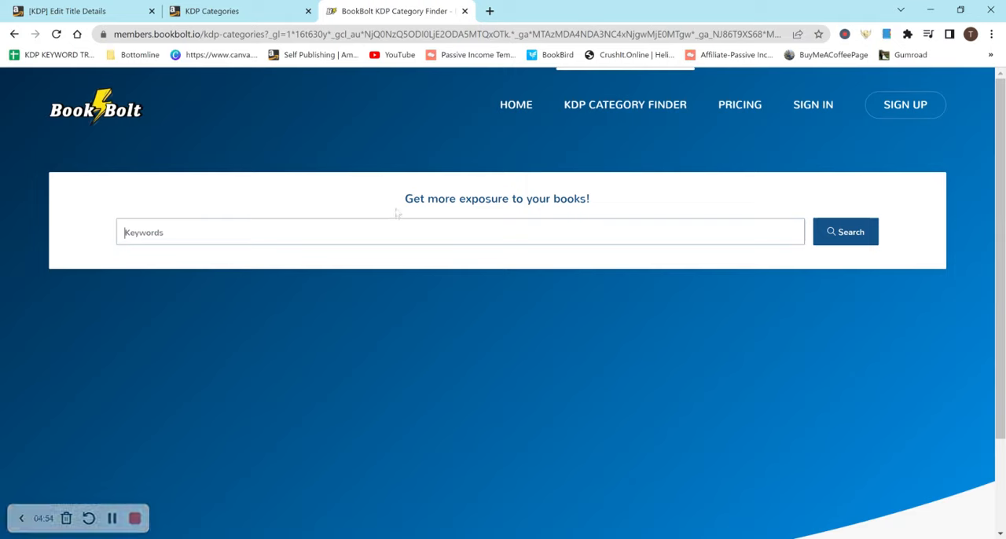
{"action": "type", "text": "food"}
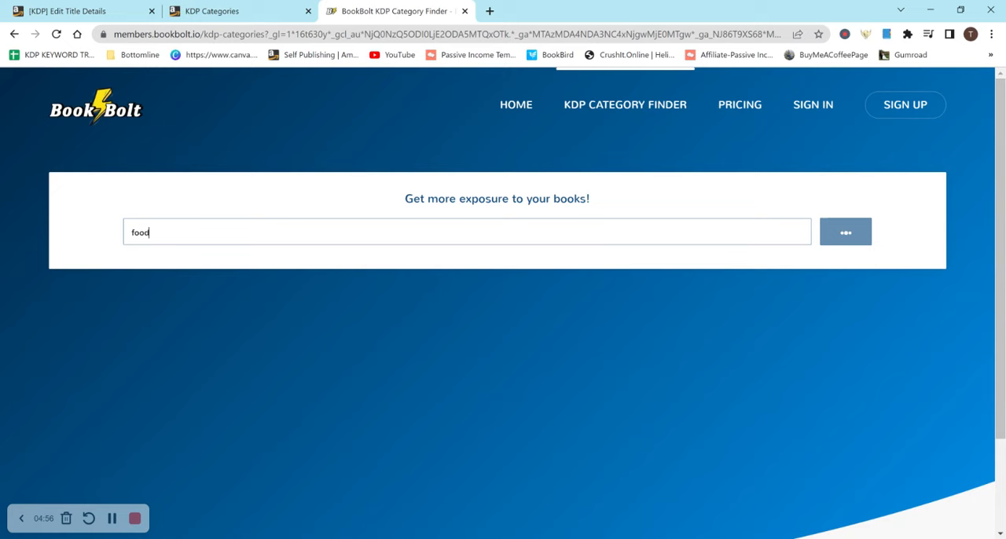
{"action": "left_click", "coordinate": [845, 231]}
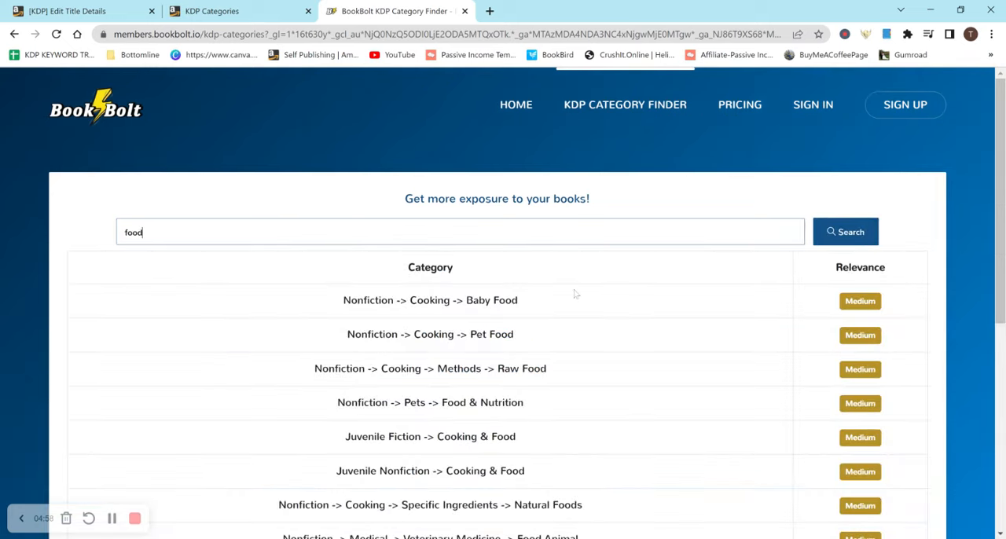
{"action": "scroll", "scroll_direction": "down", "scroll_amount": 3}
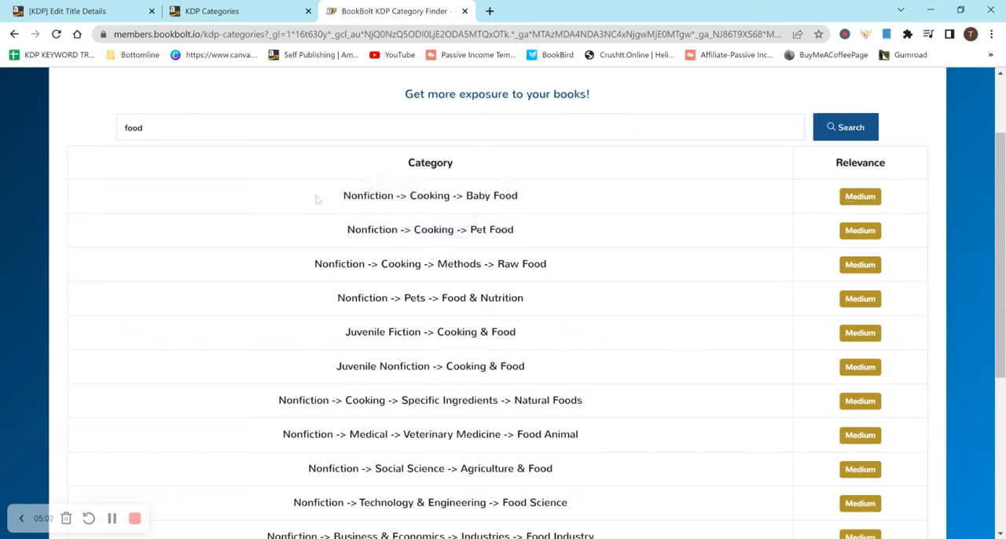
{"action": "mouse_move", "coordinate": [261, 86]}
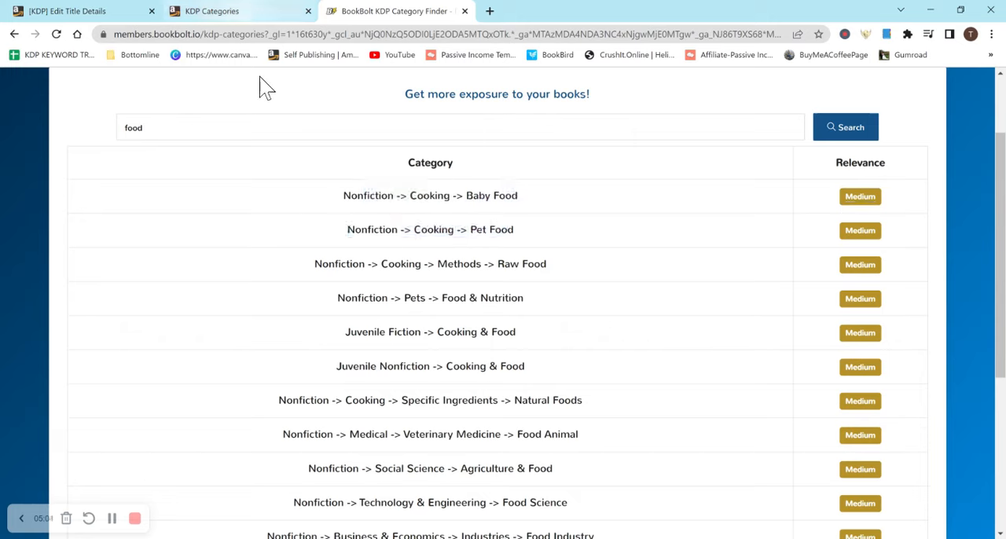
{"action": "mouse_move", "coordinate": [343, 203]}
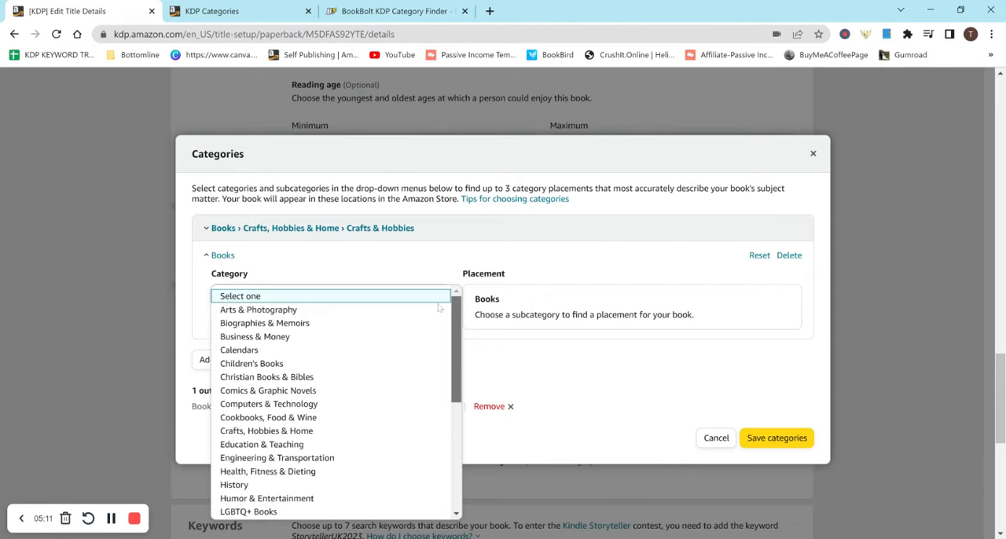
{"action": "mouse_move", "coordinate": [396, 419]}
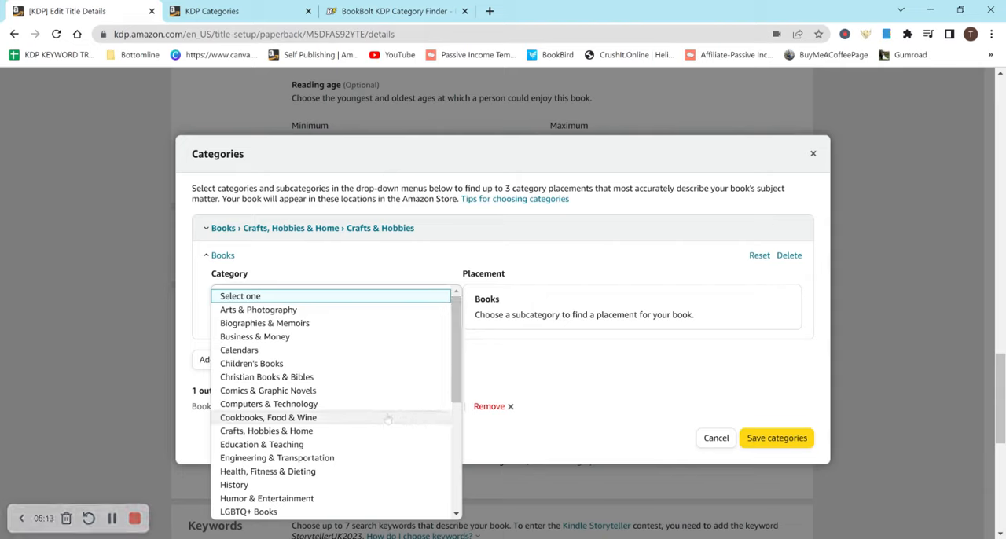
Make Cookbooks, Food & Wine the second category with no subcategory, then go to the Categories help article
{"action": "left_click", "coordinate": [266, 418]}
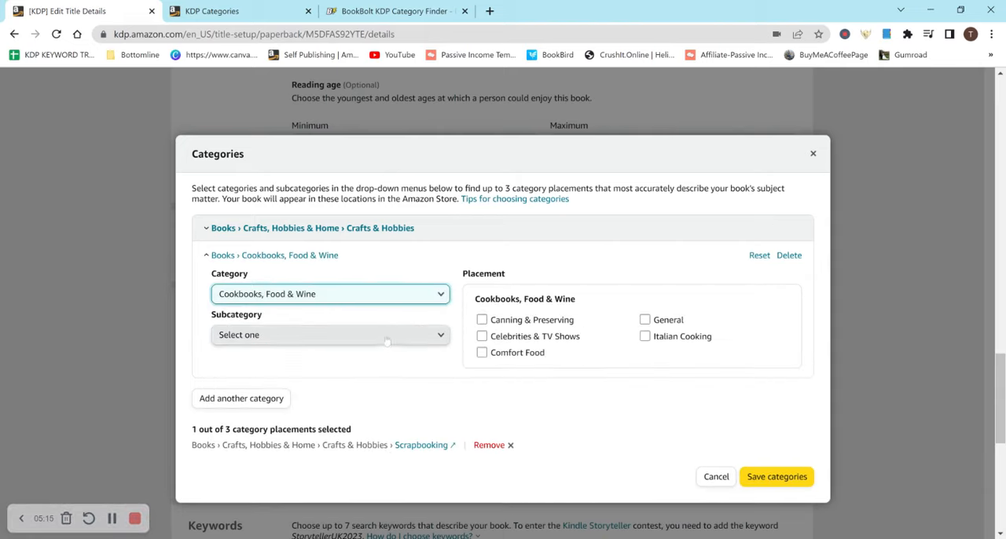
{"action": "left_click", "coordinate": [330, 335]}
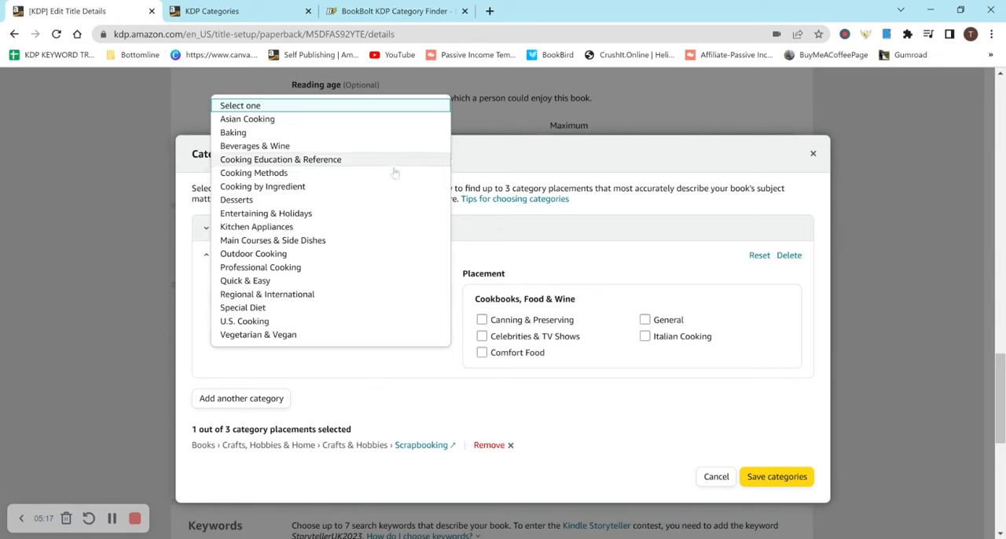
{"action": "left_click", "coordinate": [396, 11]}
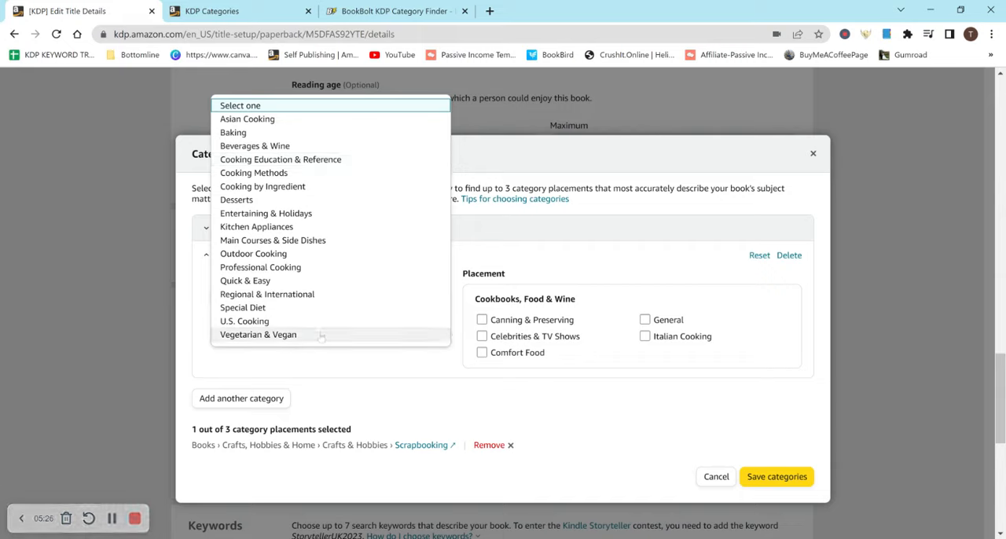
{"action": "mouse_move", "coordinate": [345, 129]}
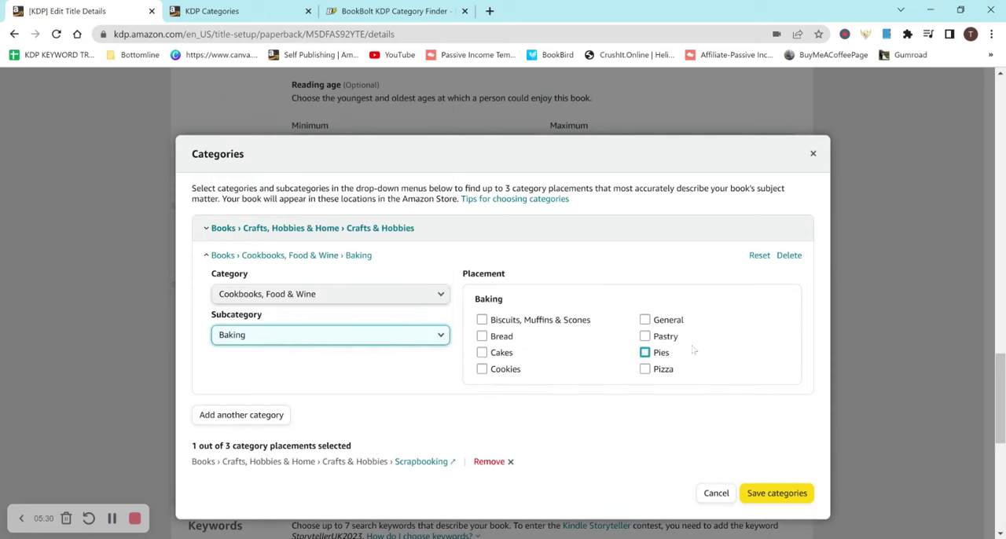
{"action": "left_click", "coordinate": [331, 335]}
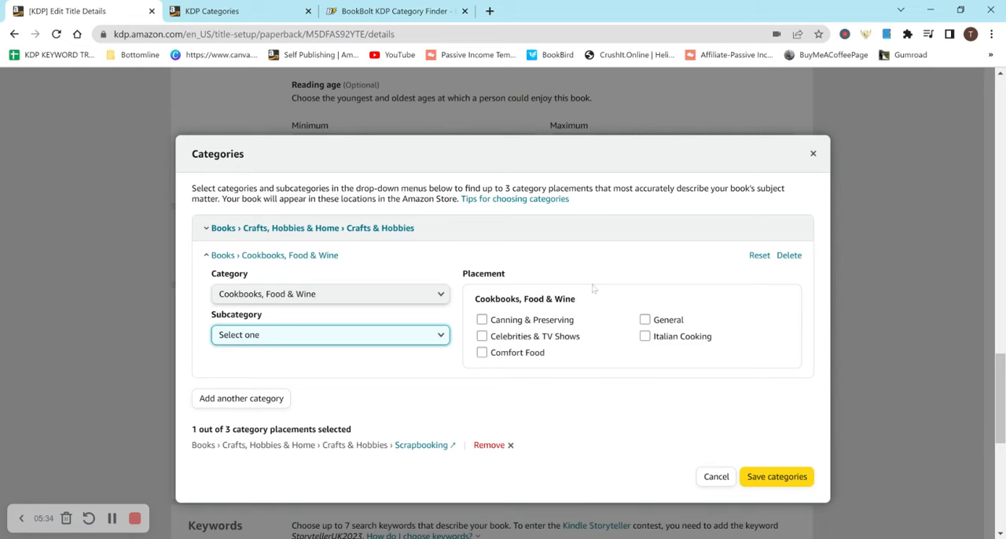
{"action": "left_click", "coordinate": [396, 13]}
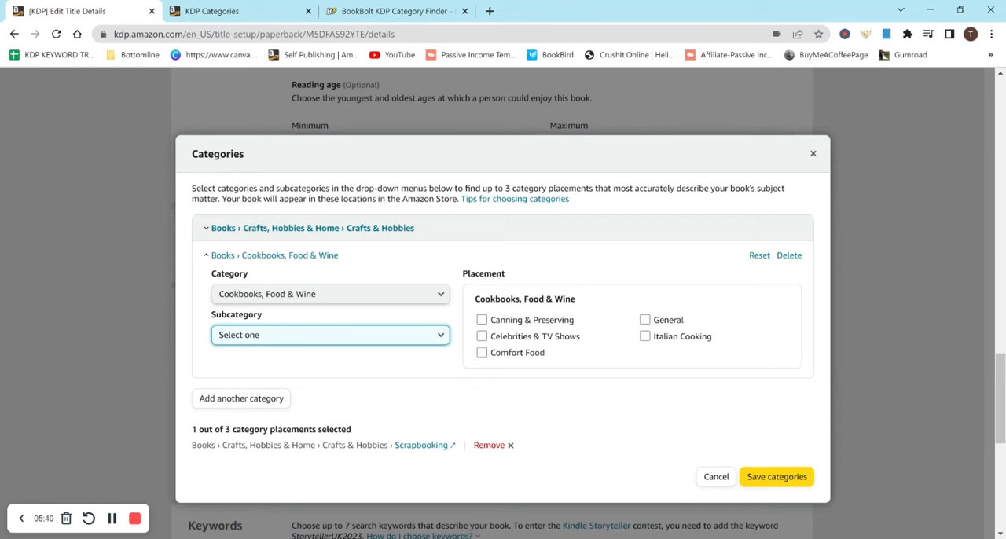
{"action": "left_click", "coordinate": [214, 11]}
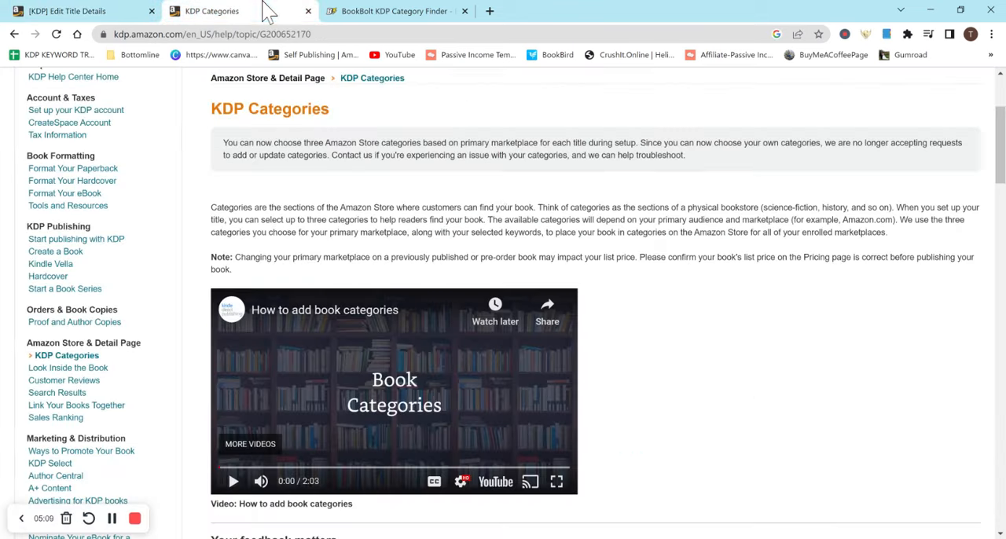
Read the tips on choosing categories, highlighting the warning about misleading categorization, down to the adding-categories steps
{"action": "scroll", "scroll_direction": "down", "scroll_amount": 3}
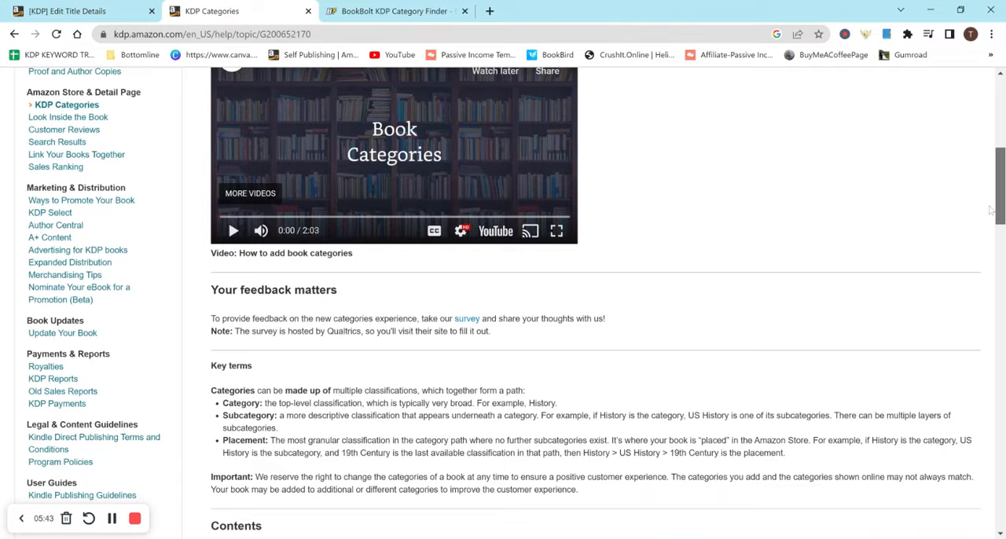
{"action": "scroll", "scroll_direction": "down", "scroll_amount": 3}
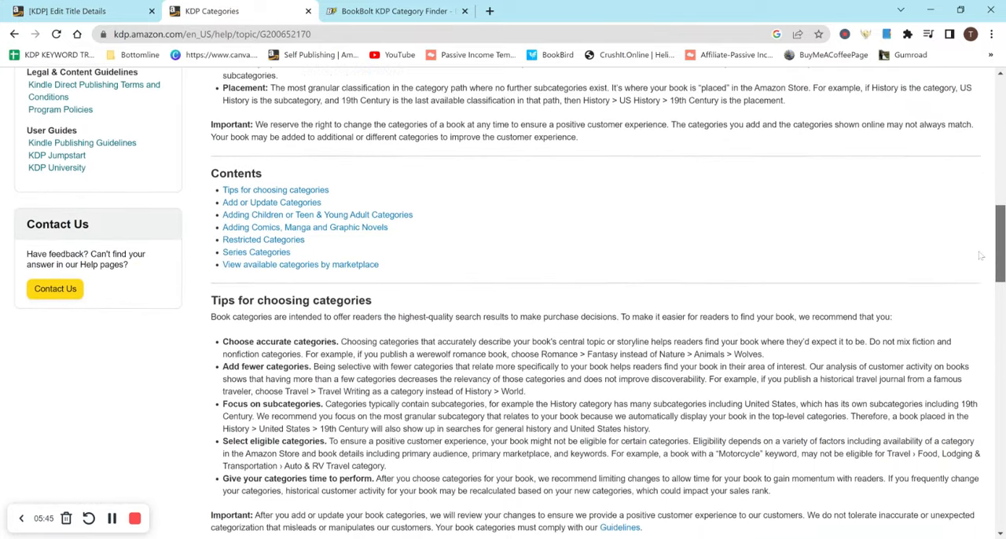
{"action": "scroll", "scroll_direction": "down", "scroll_amount": 3}
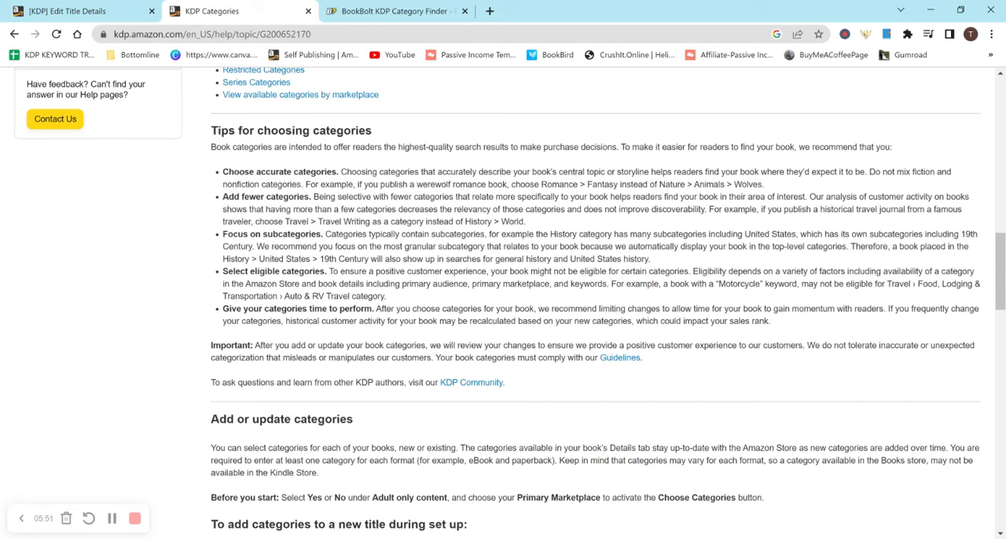
{"action": "left_click_drag", "start_coordinate": [323, 258], "coordinate": [652, 258]}
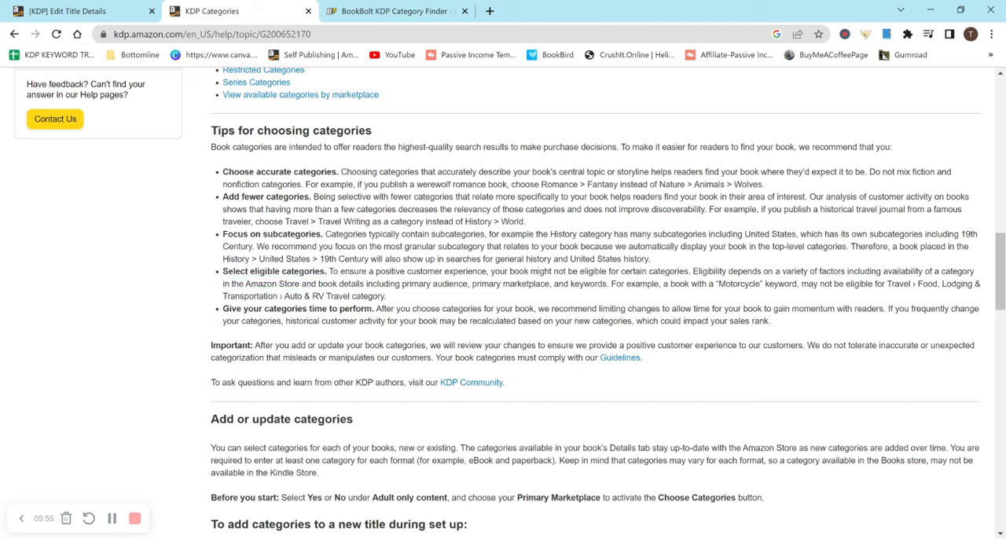
{"action": "mouse_move", "coordinate": [356, 337]}
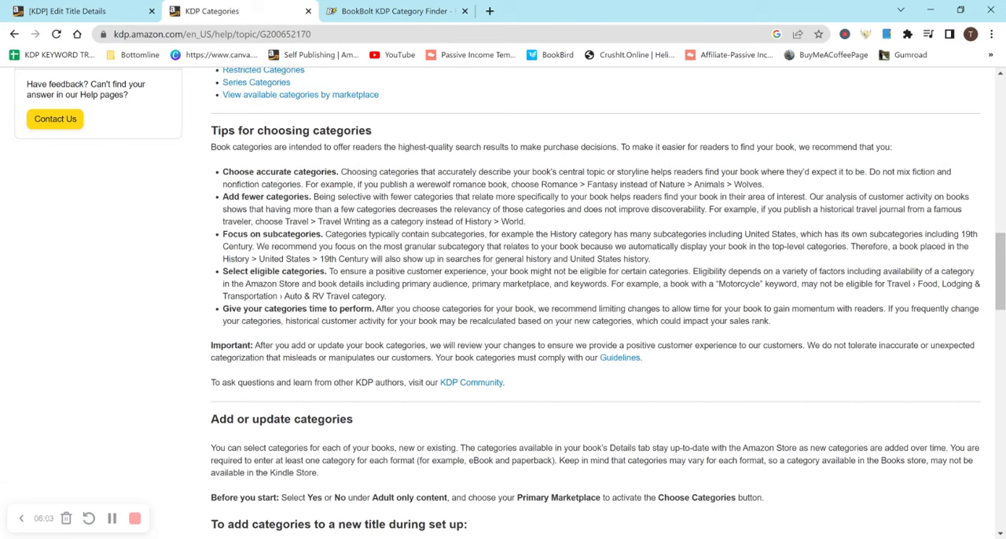
{"action": "mouse_move", "coordinate": [750, 358]}
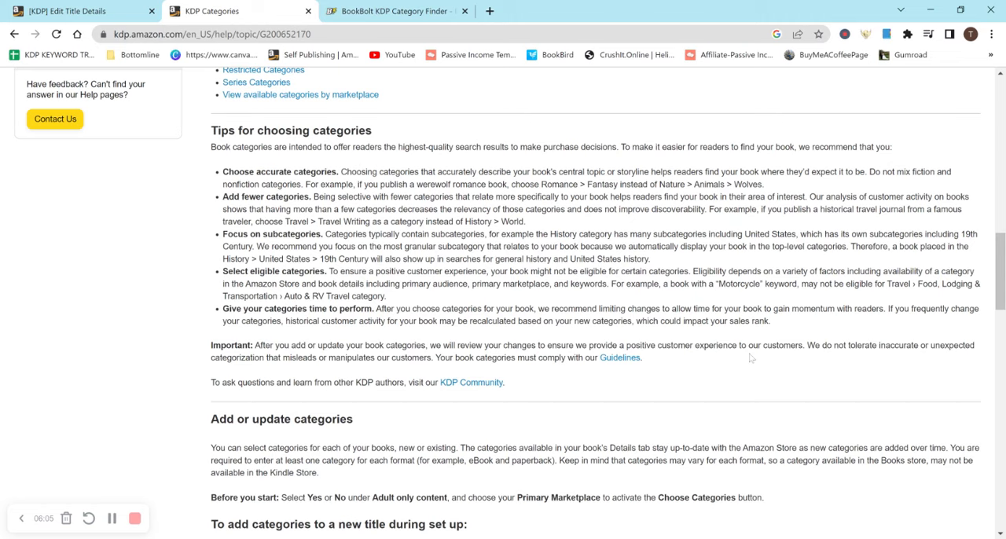
{"action": "left_click_drag", "start_coordinate": [806, 344], "coordinate": [642, 358]}
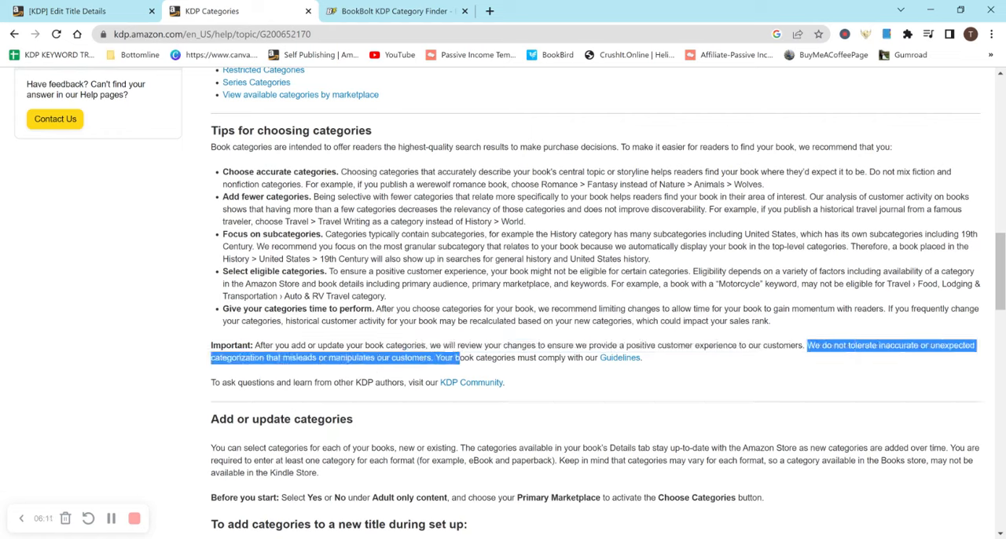
{"action": "left_click", "coordinate": [668, 358]}
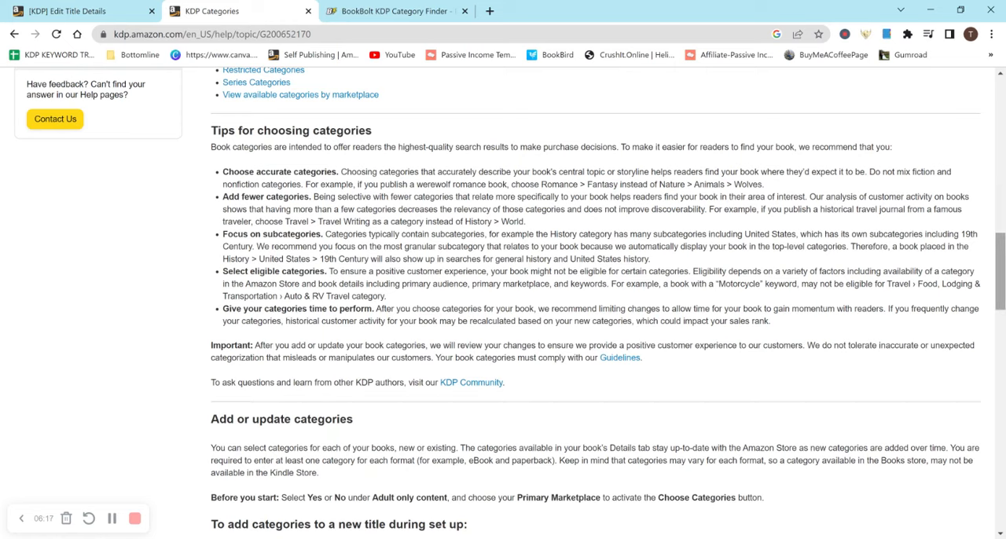
{"action": "scroll", "scroll_direction": "down", "scroll_amount": 3}
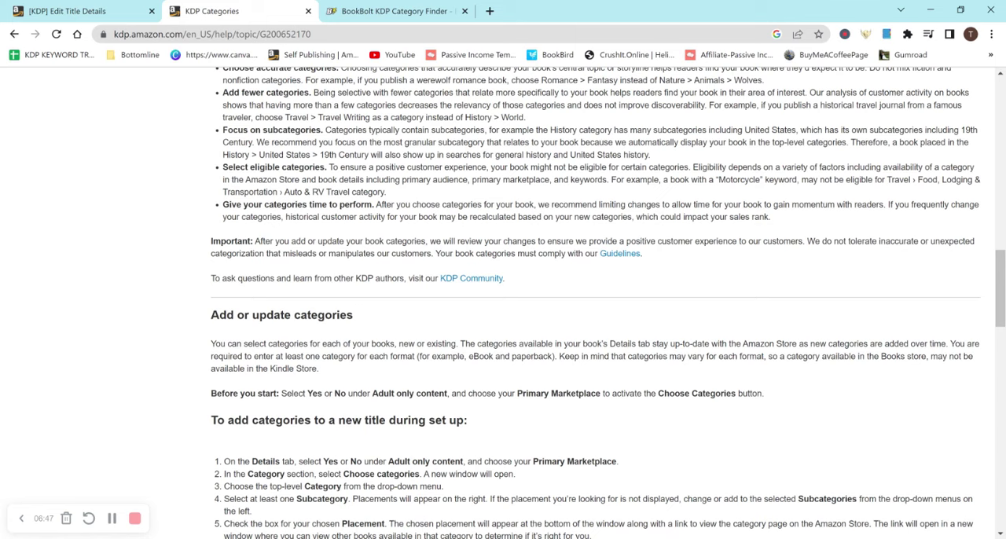
Scroll through the help sections on updating categories and restricted categories
{"action": "scroll", "scroll_direction": "up", "scroll_amount": 3}
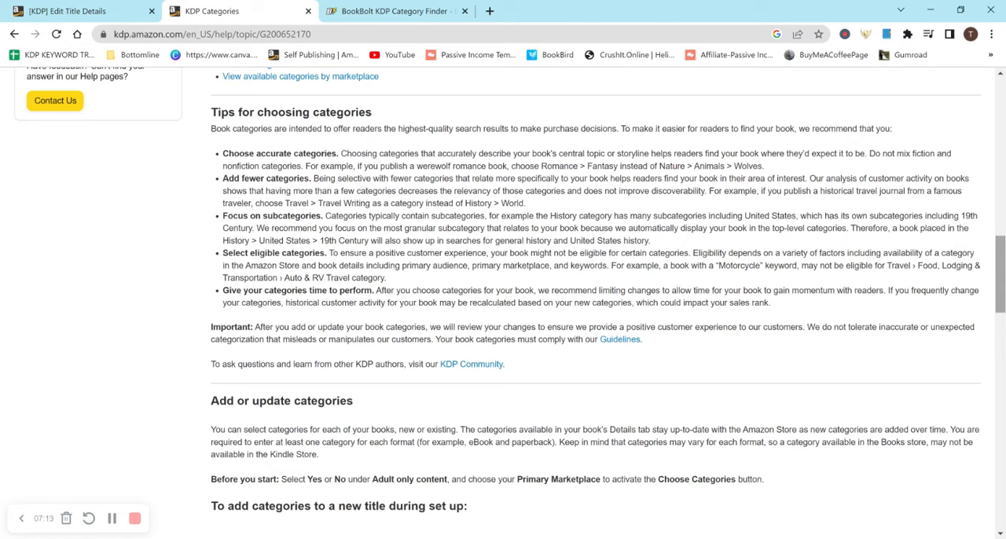
{"action": "scroll", "scroll_direction": "down", "scroll_amount": 3}
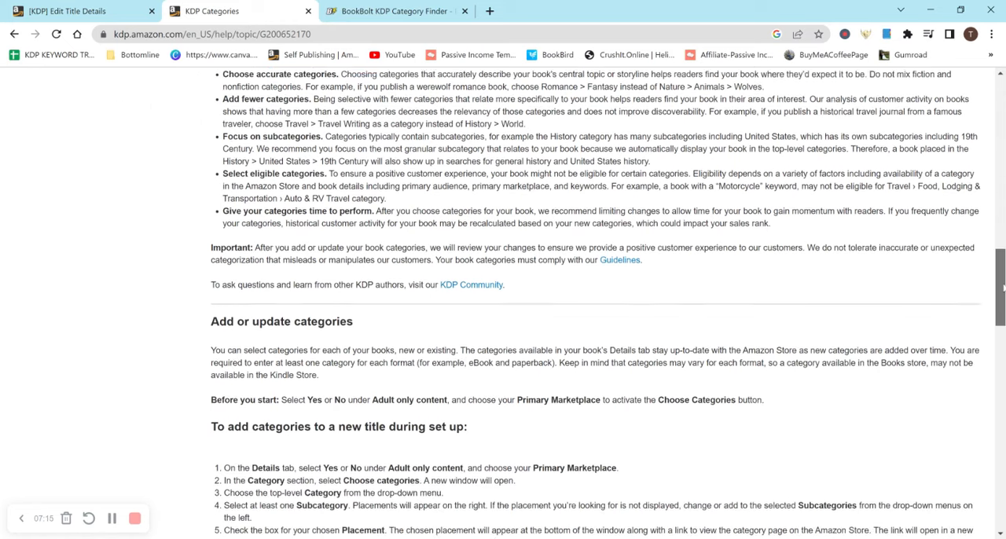
{"action": "scroll", "scroll_direction": "down", "scroll_amount": 3}
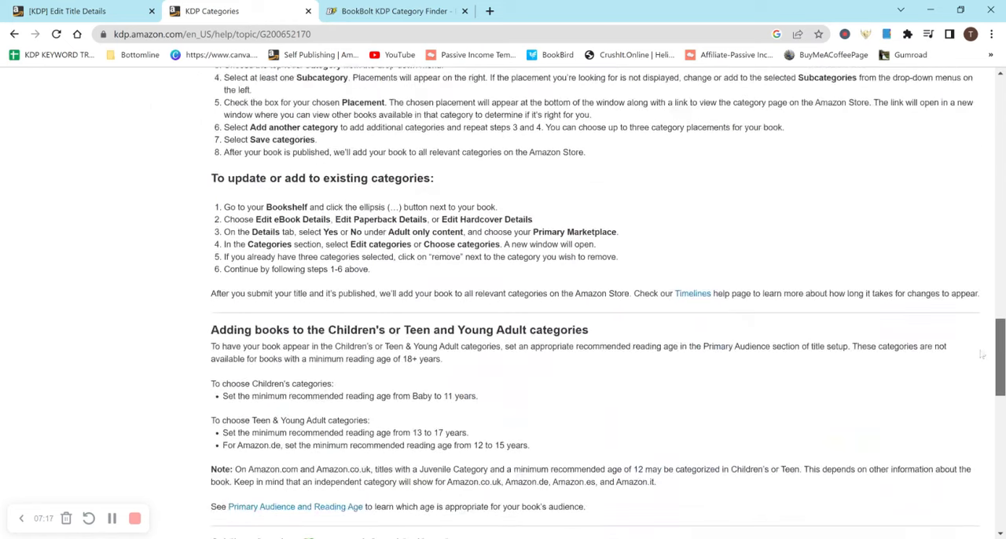
{"action": "scroll", "scroll_direction": "up", "scroll_amount": 3}
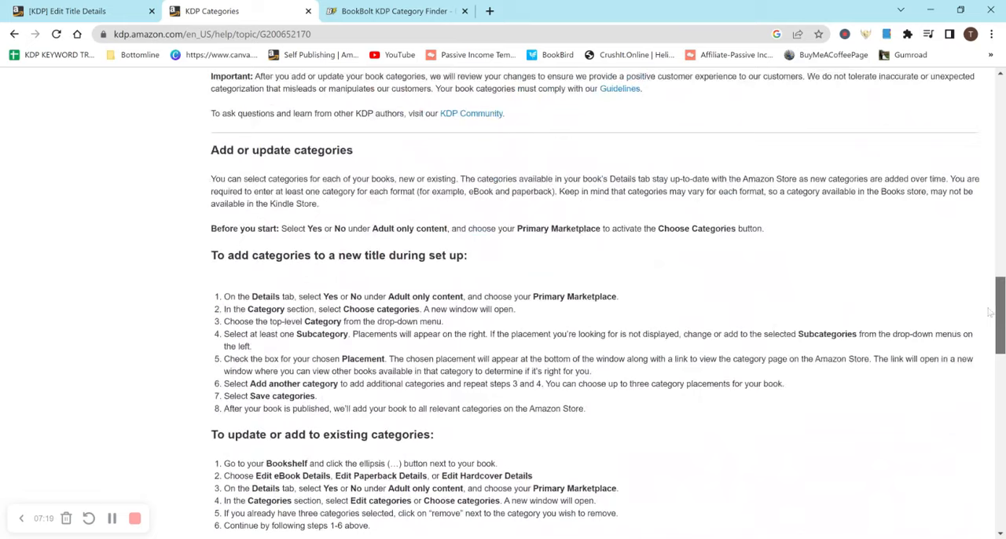
{"action": "scroll", "scroll_direction": "down", "scroll_amount": 3}
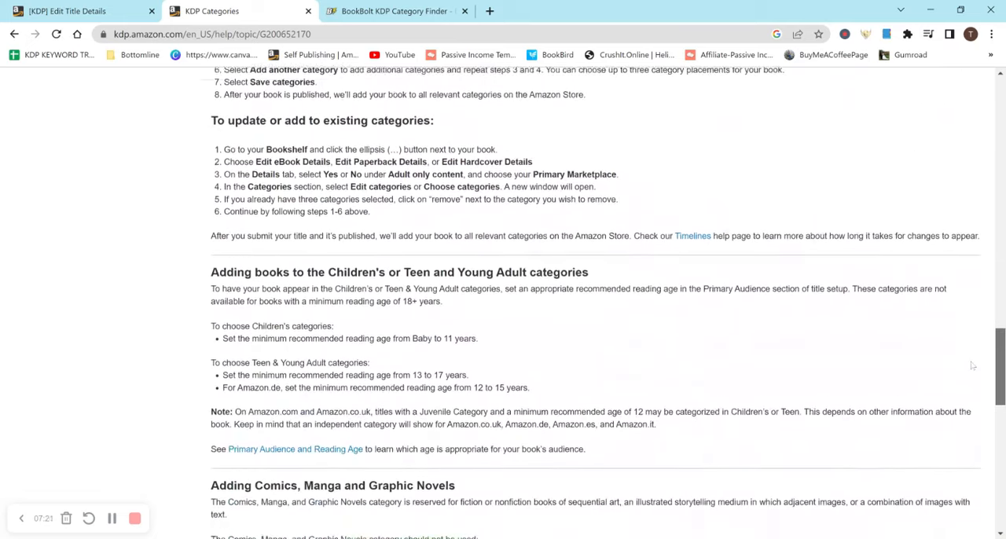
{"action": "scroll", "scroll_direction": "down", "scroll_amount": 3}
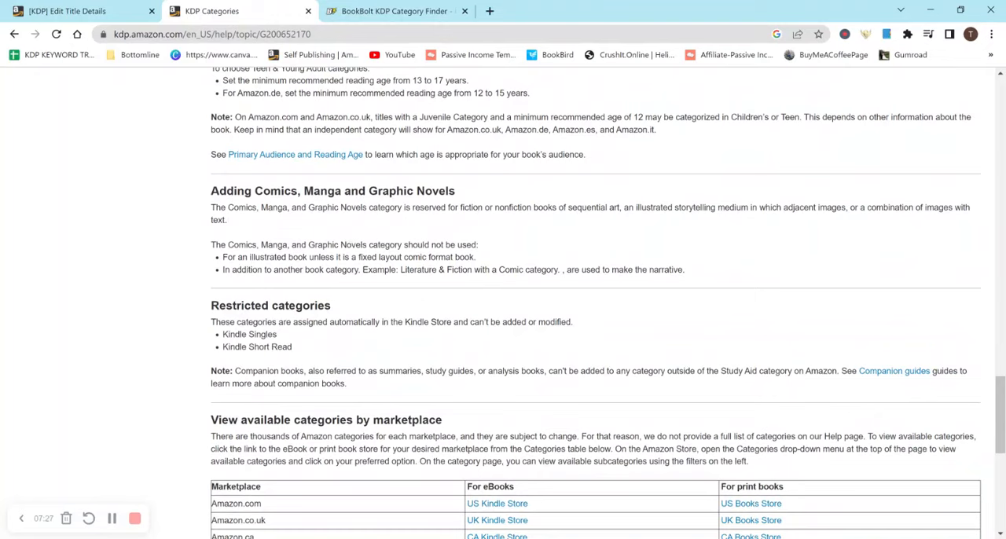
{"action": "scroll", "scroll_direction": "down", "scroll_amount": 3}
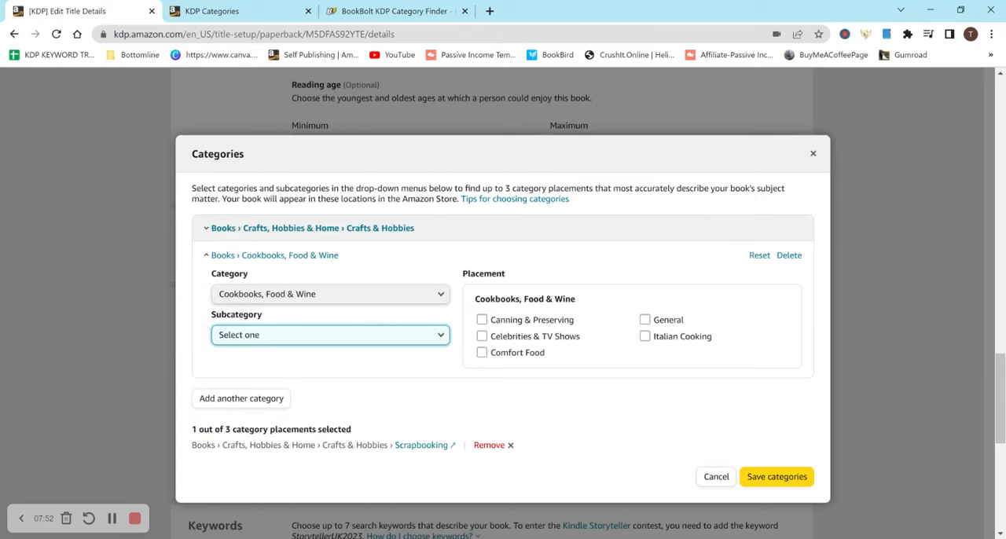
Return to the Categories dialog and close it, keeping only Crafts & Hobbies › Scrapbooking
{"action": "left_click", "coordinate": [211, 11]}
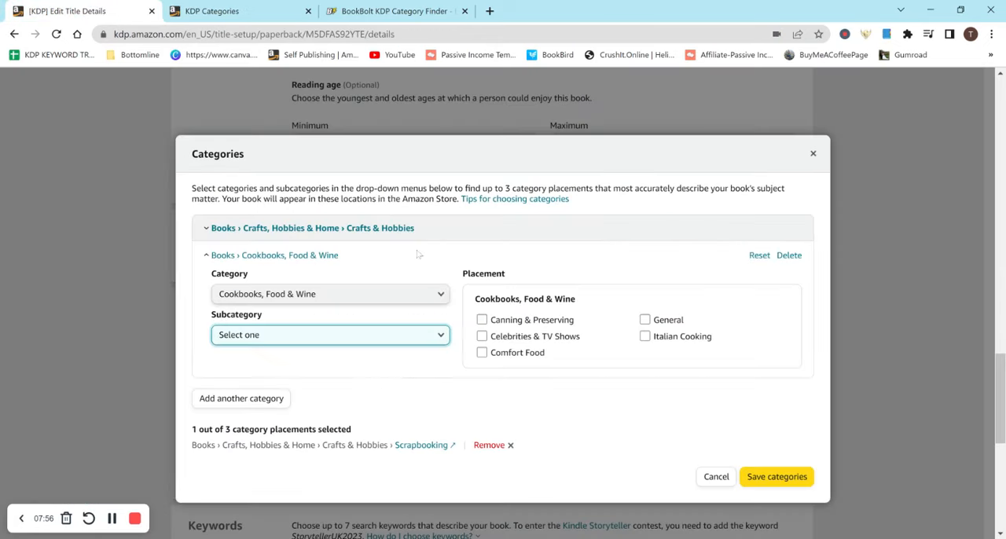
{"action": "mouse_move", "coordinate": [595, 254]}
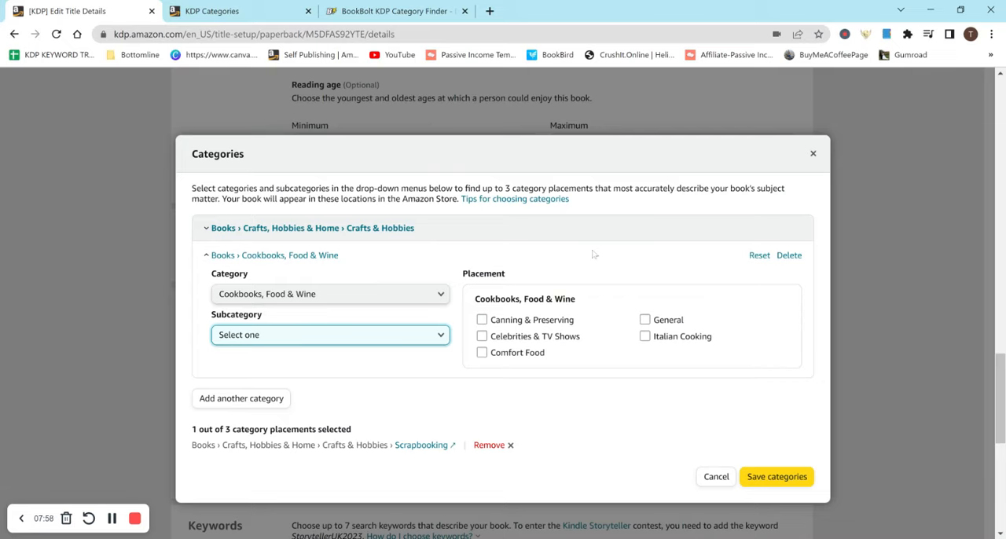
{"action": "mouse_move", "coordinate": [434, 362]}
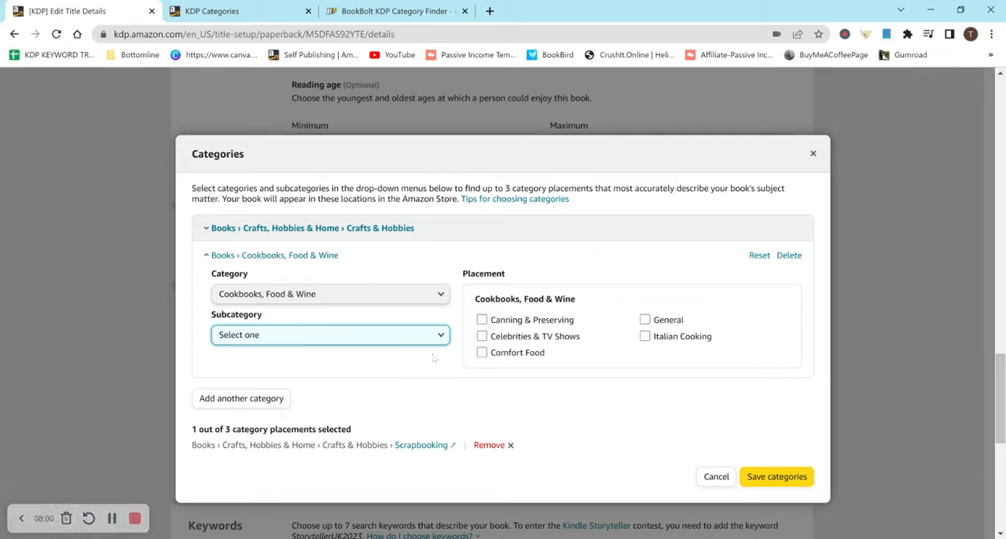
{"action": "left_click", "coordinate": [330, 335]}
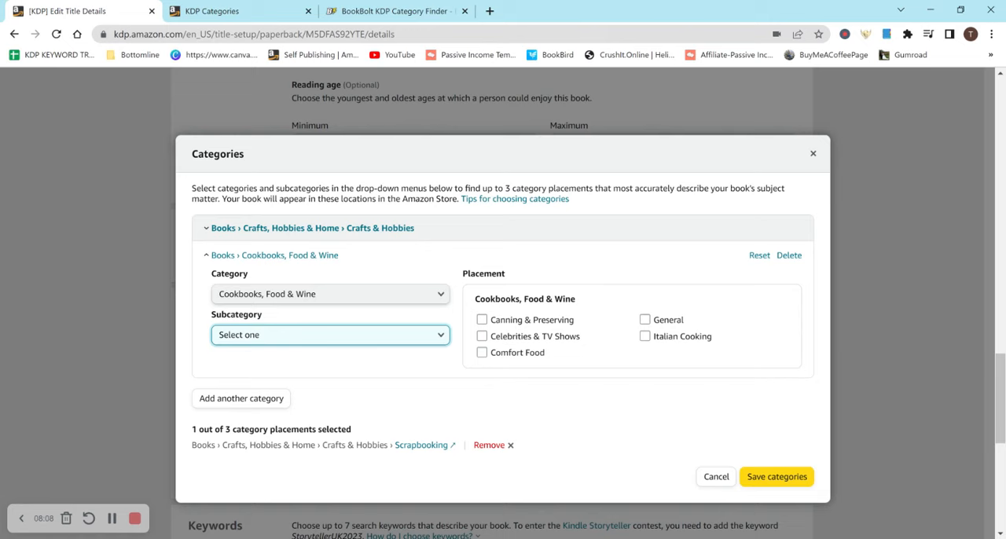
{"action": "left_click", "coordinate": [714, 477]}
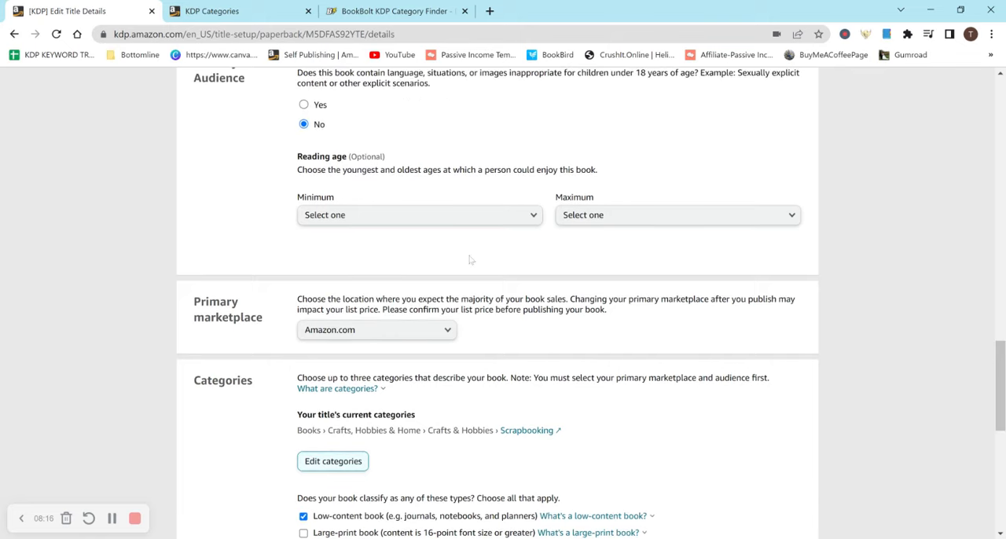
{"action": "mouse_move", "coordinate": [607, 187]}
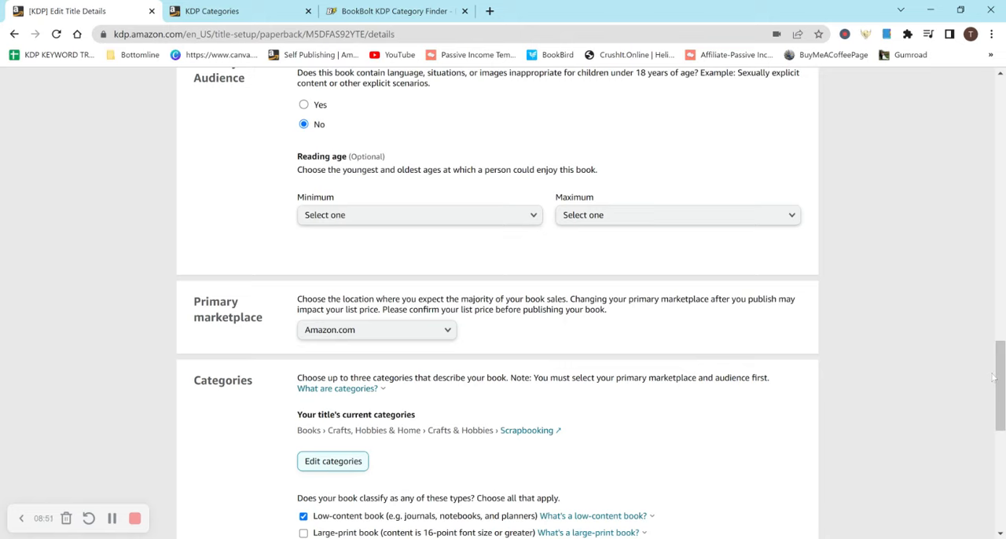
{"action": "scroll", "scroll_direction": "down", "scroll_amount": 3}
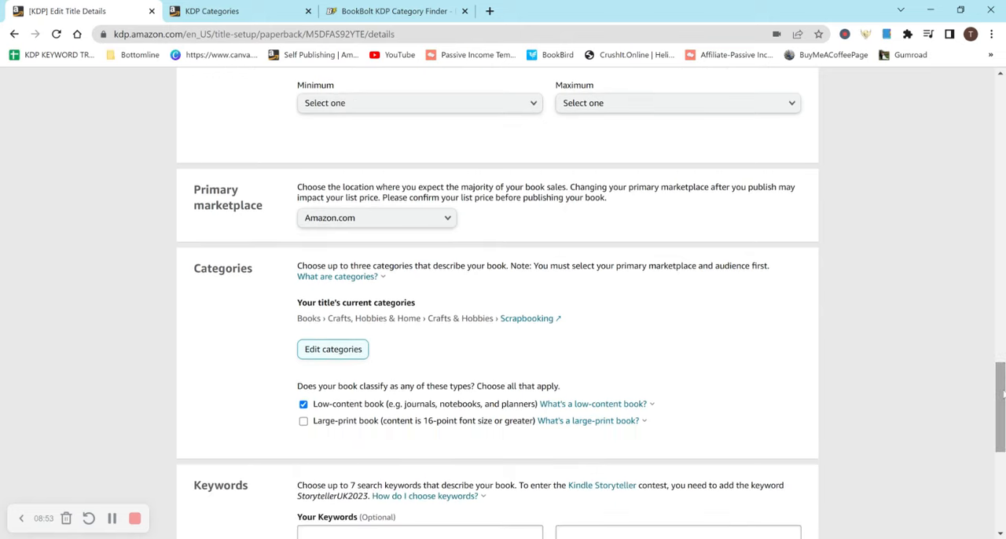
{"action": "scroll", "scroll_direction": "up", "scroll_amount": 3}
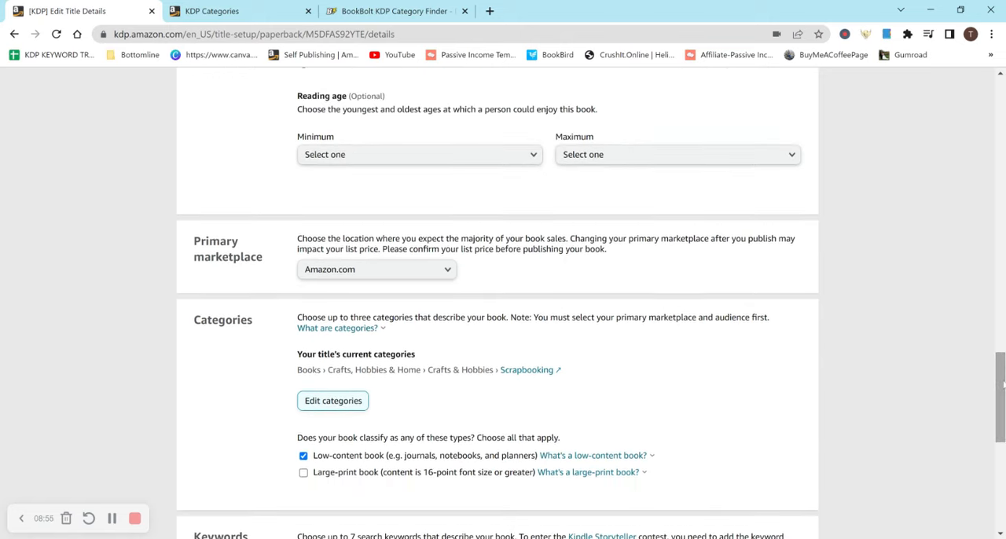